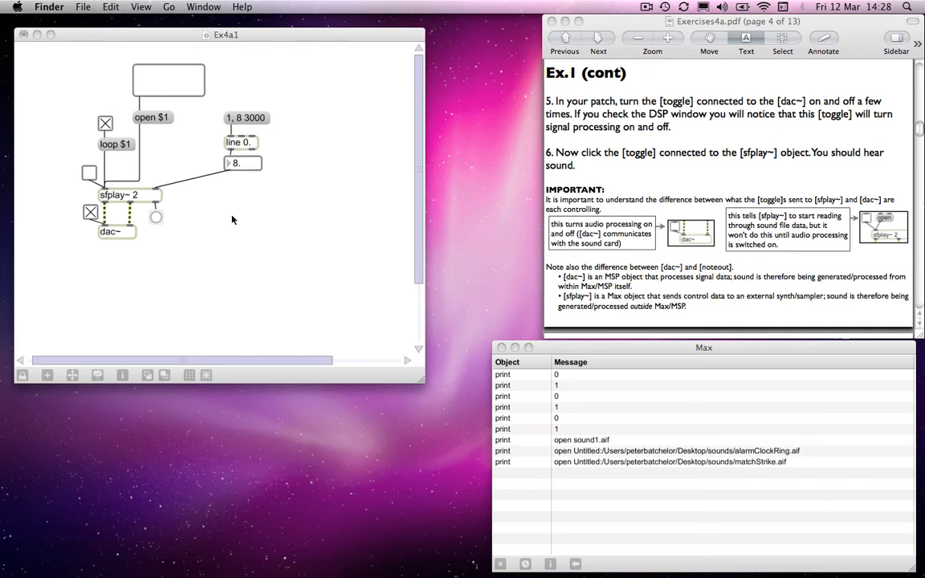
mouse_move(238, 153)
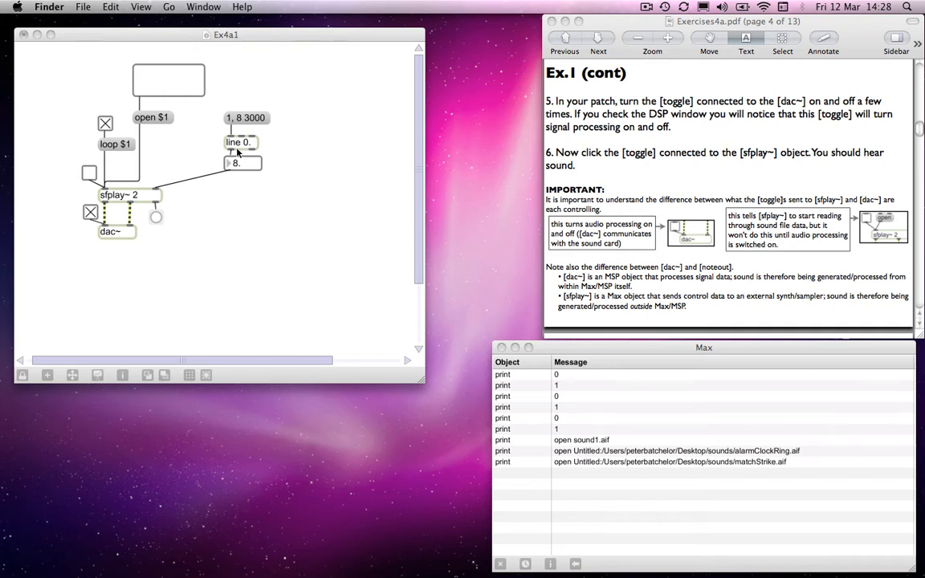
mouse_move(67, 217)
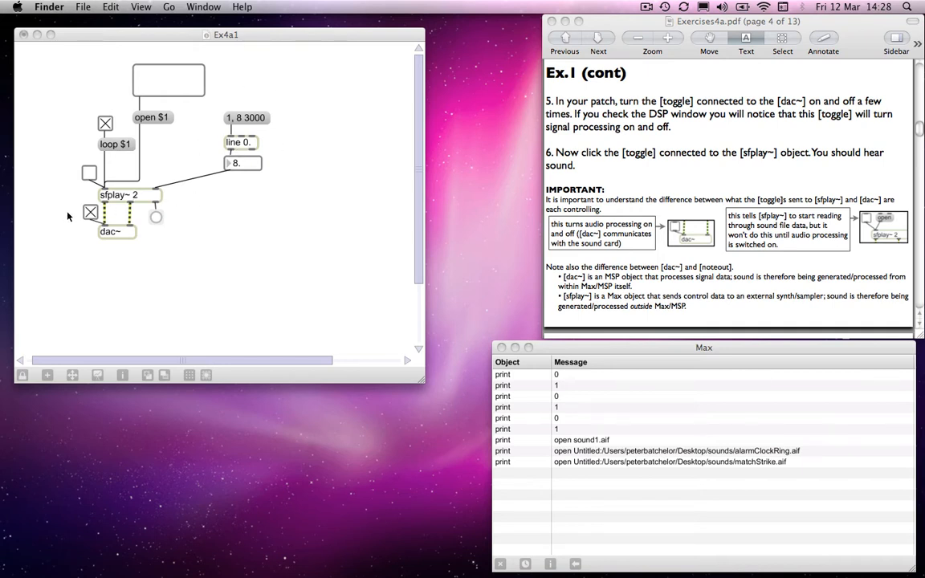
mouse_move(72, 215)
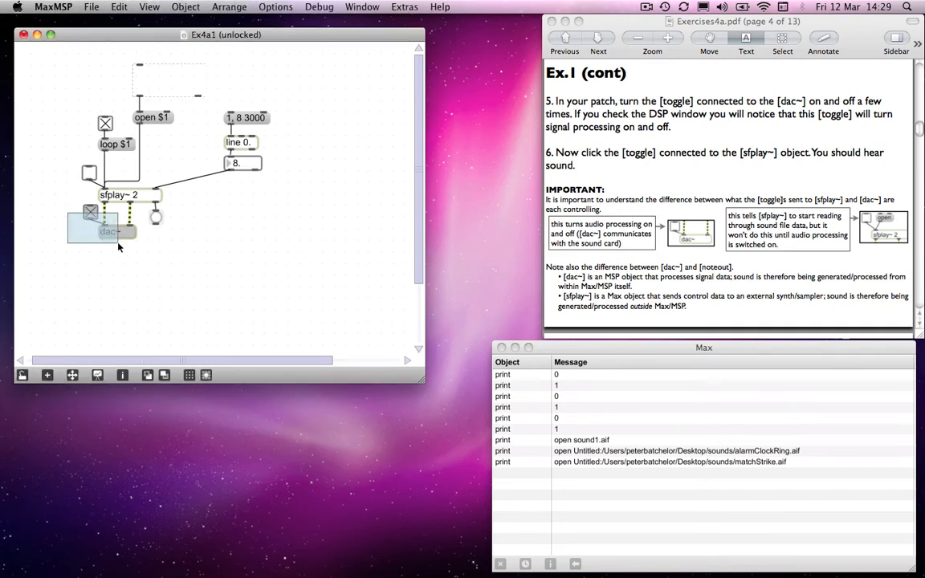
Move the dac~ and its toggle lower to make room below sfplay~
left_click_drag(109, 231, 106, 265)
type("gain~")
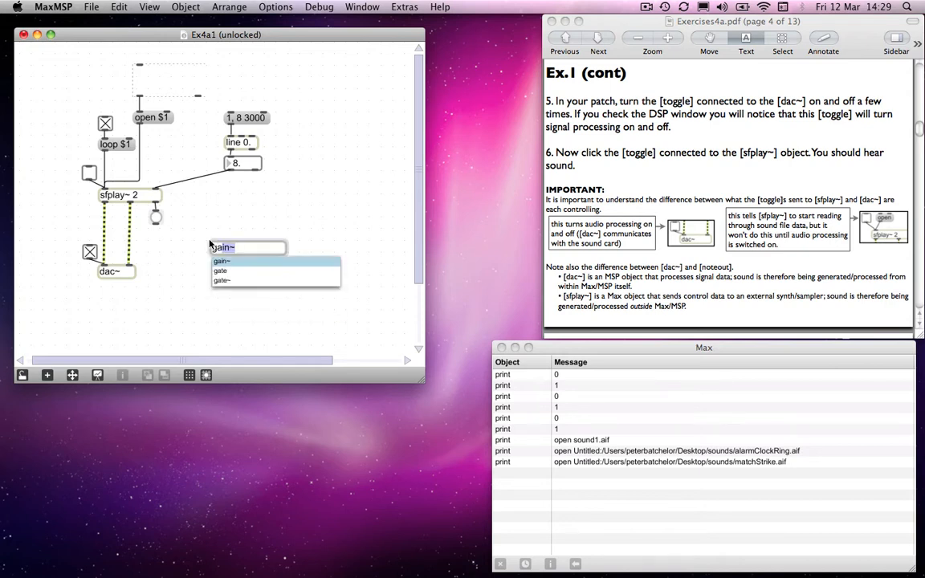
Insert a gain~ object after sfplay~ and wire its output into dac~
left_click(222, 260)
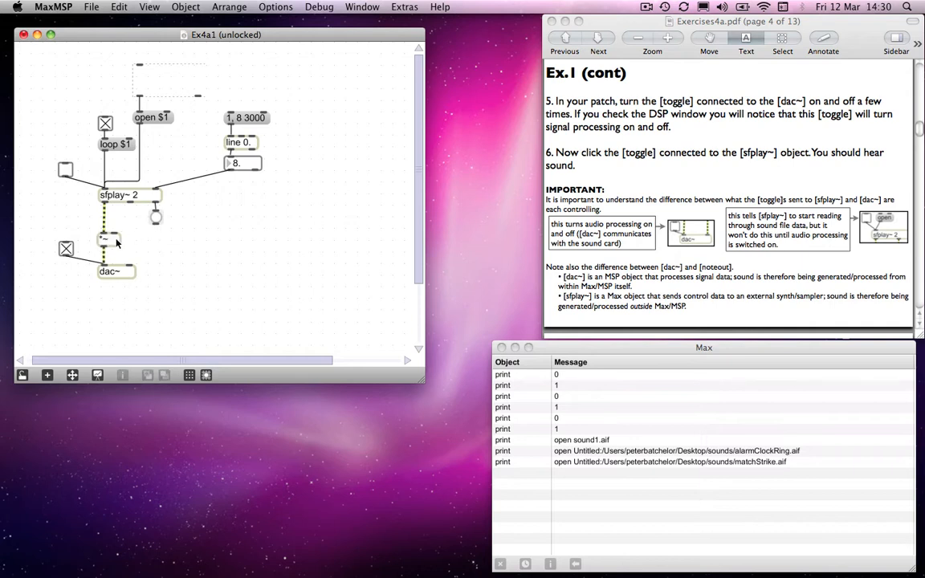
left_click_drag(106, 239, 136, 240)
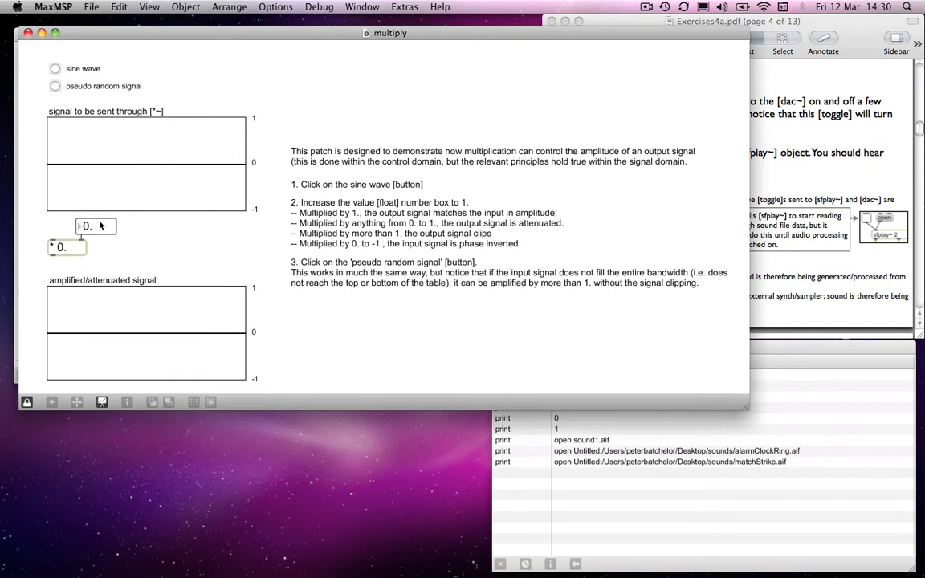
mouse_move(164, 177)
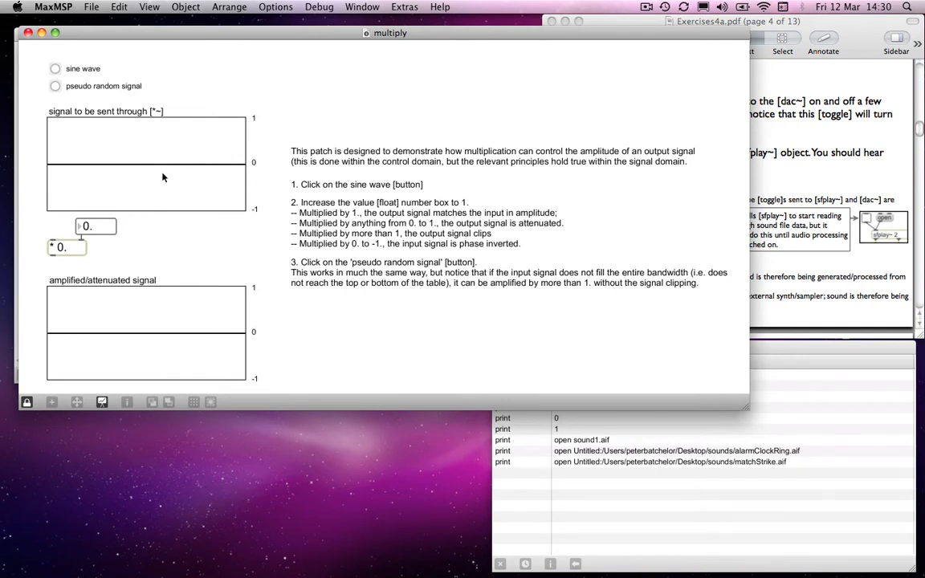
mouse_move(127, 158)
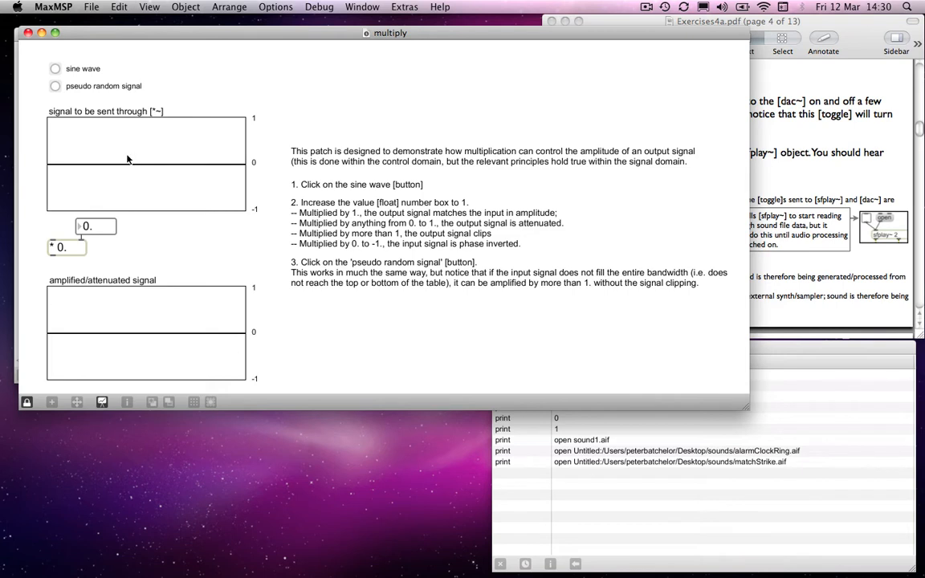
mouse_move(103, 125)
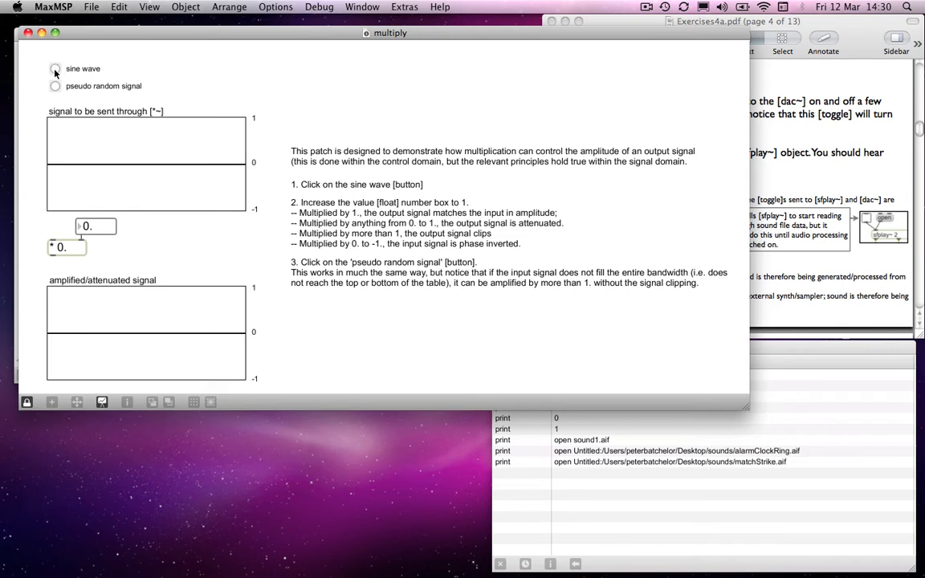
Switch the multiply demo's test signal to a sine wave with the multiplier at 0
left_click(54, 68)
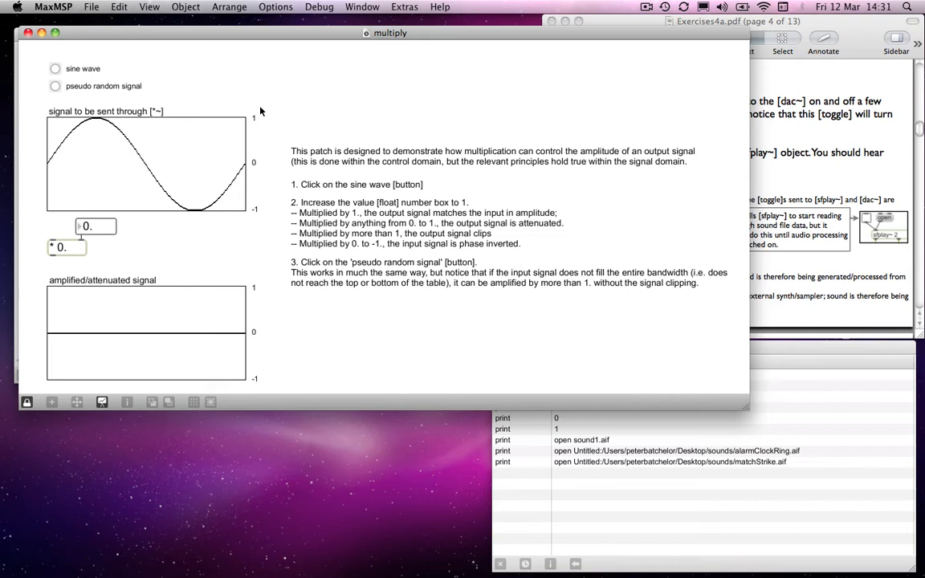
mouse_move(50, 164)
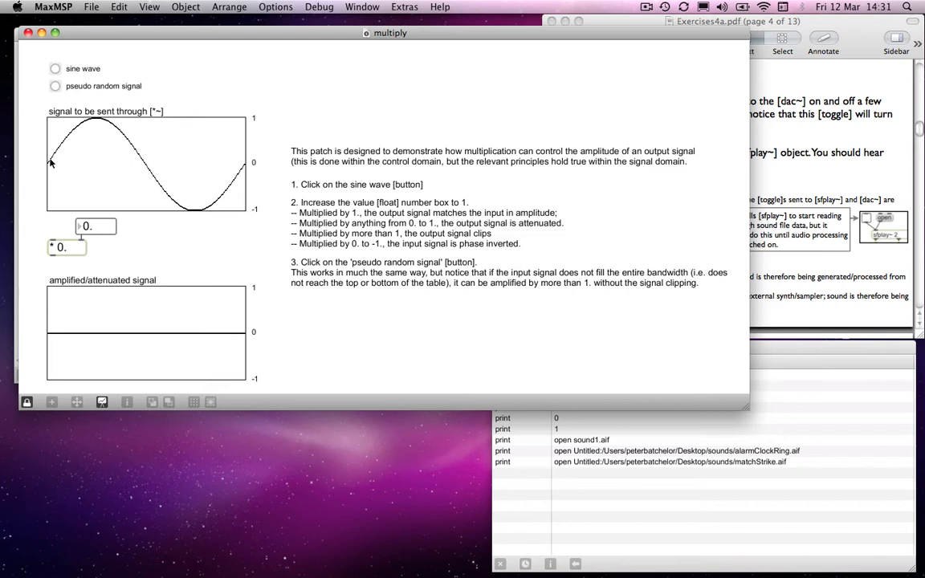
mouse_move(52, 165)
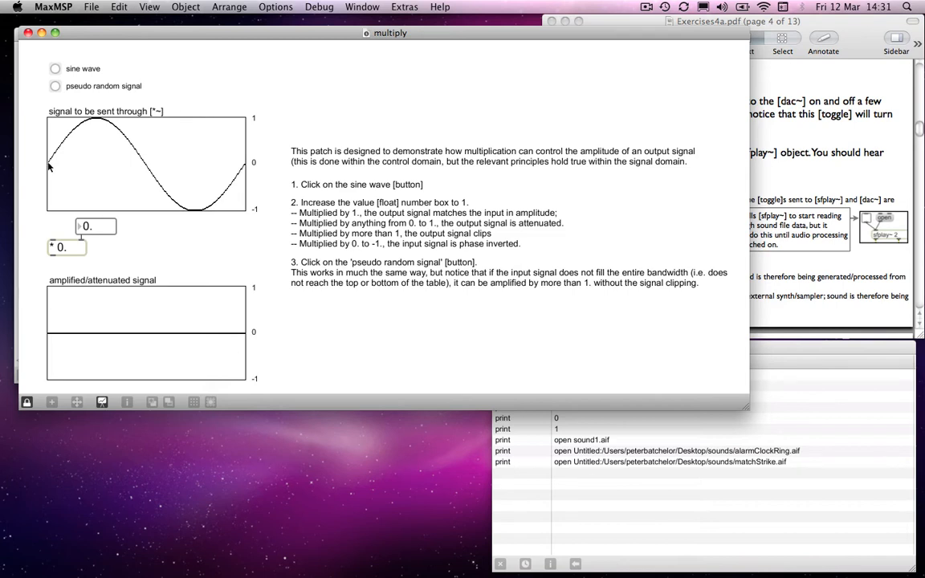
mouse_move(121, 161)
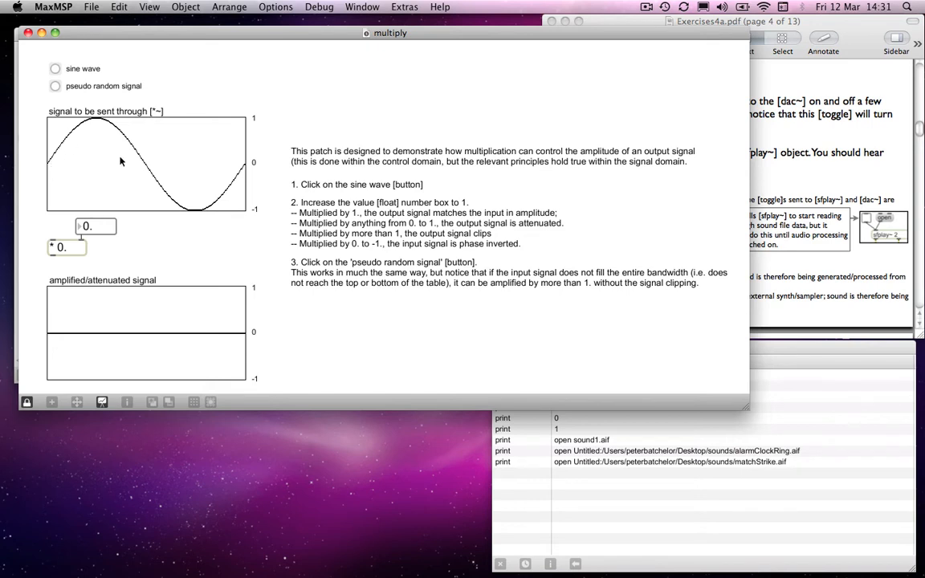
mouse_move(71, 174)
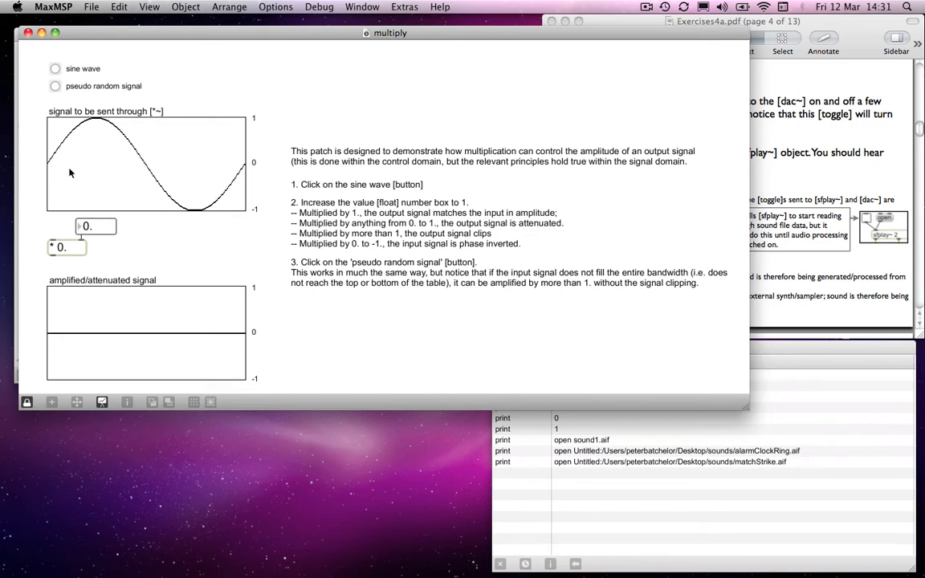
mouse_move(243, 175)
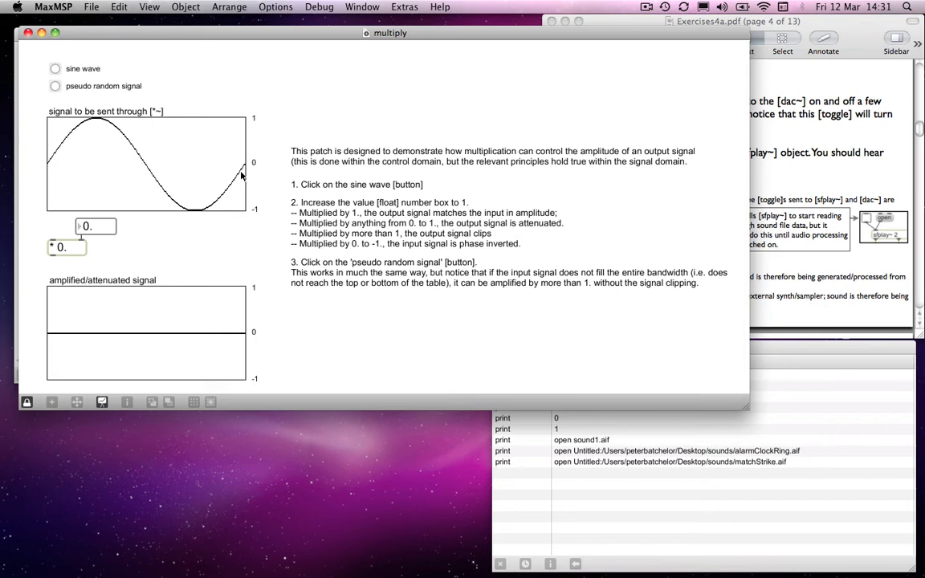
mouse_move(233, 178)
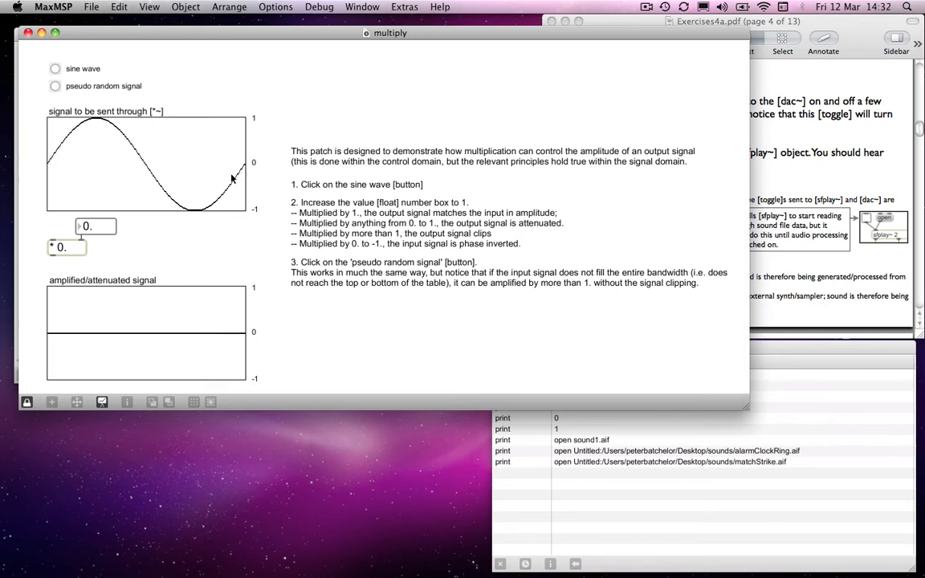
mouse_move(116, 172)
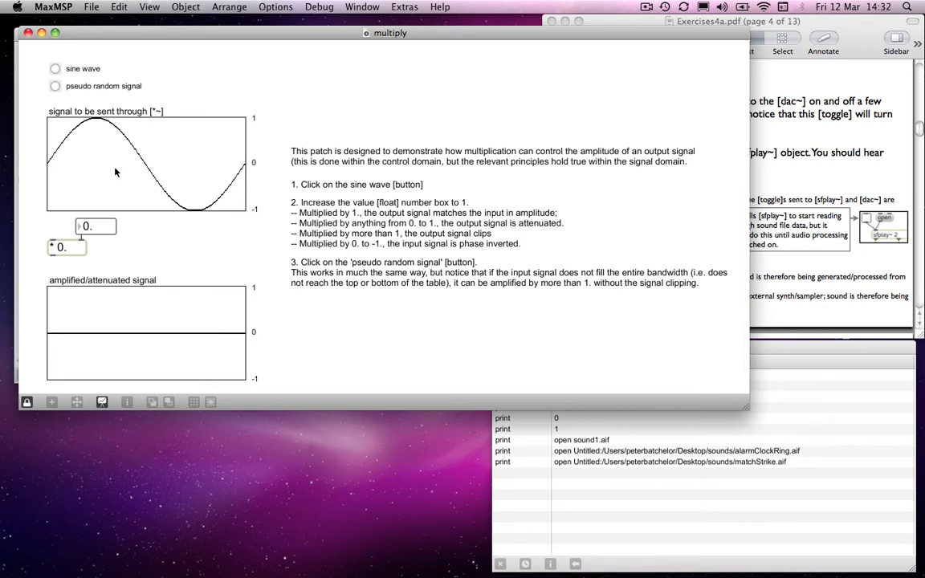
mouse_move(51, 164)
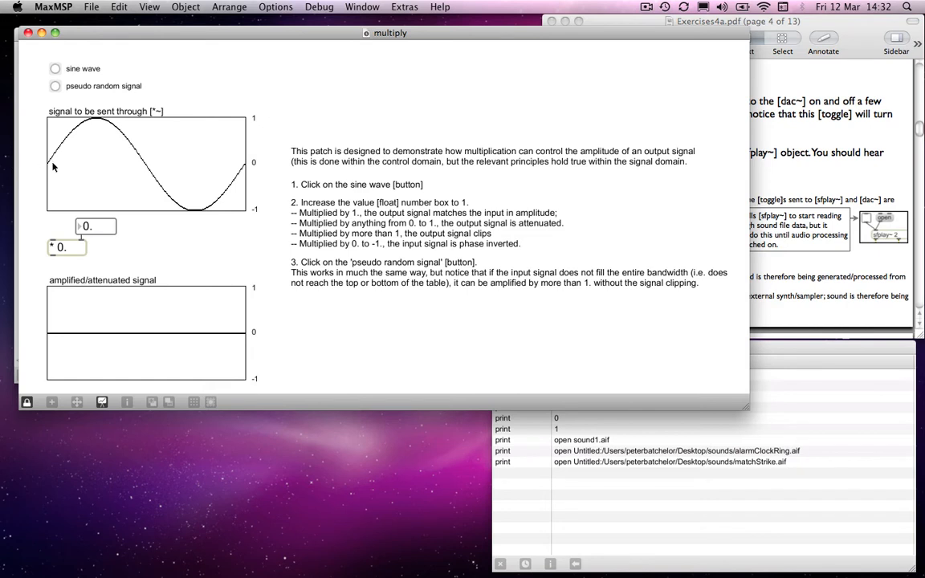
mouse_move(90, 165)
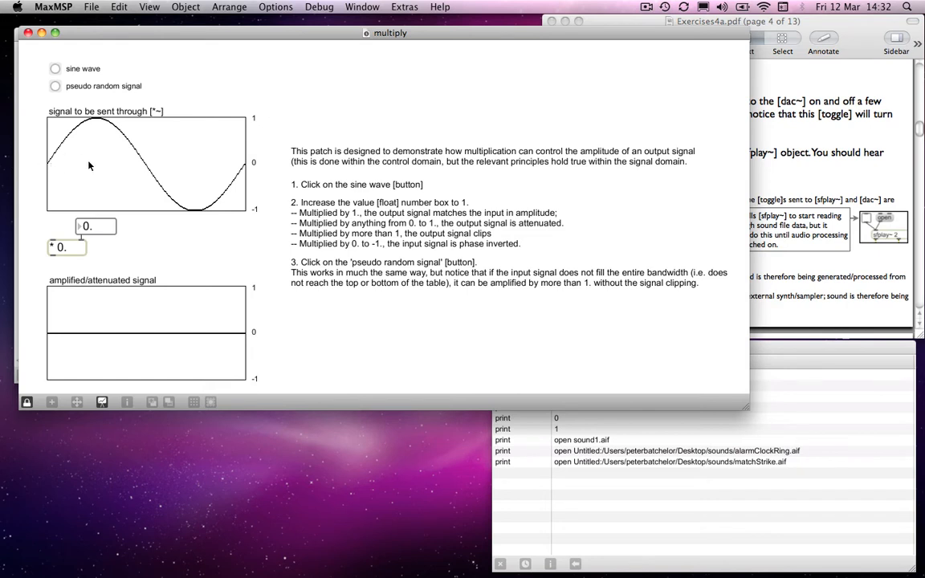
mouse_move(75, 165)
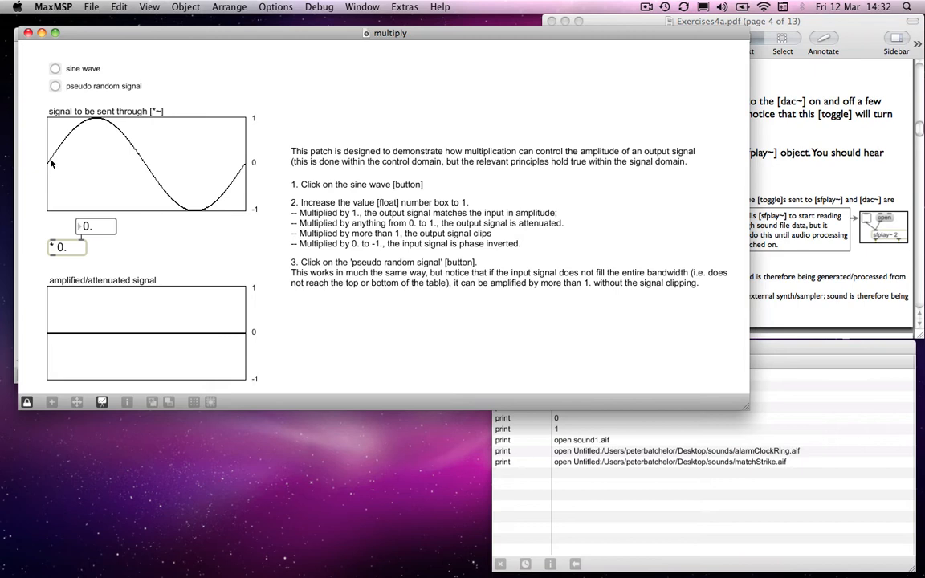
mouse_move(54, 168)
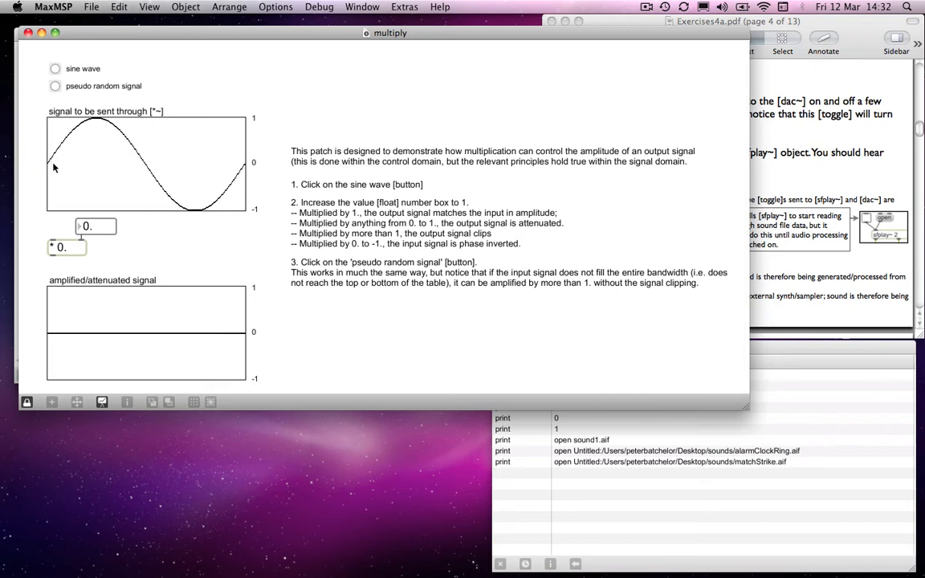
mouse_move(98, 120)
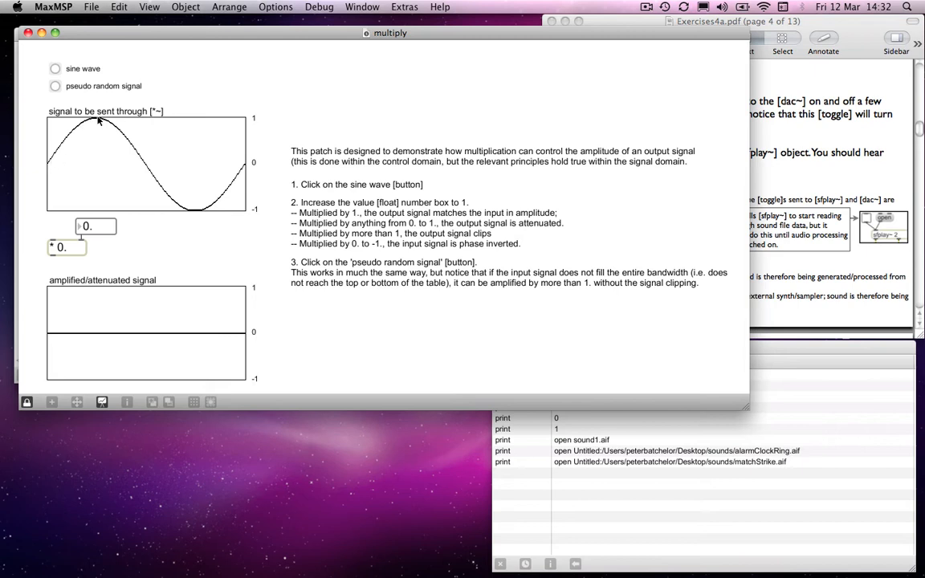
mouse_move(132, 150)
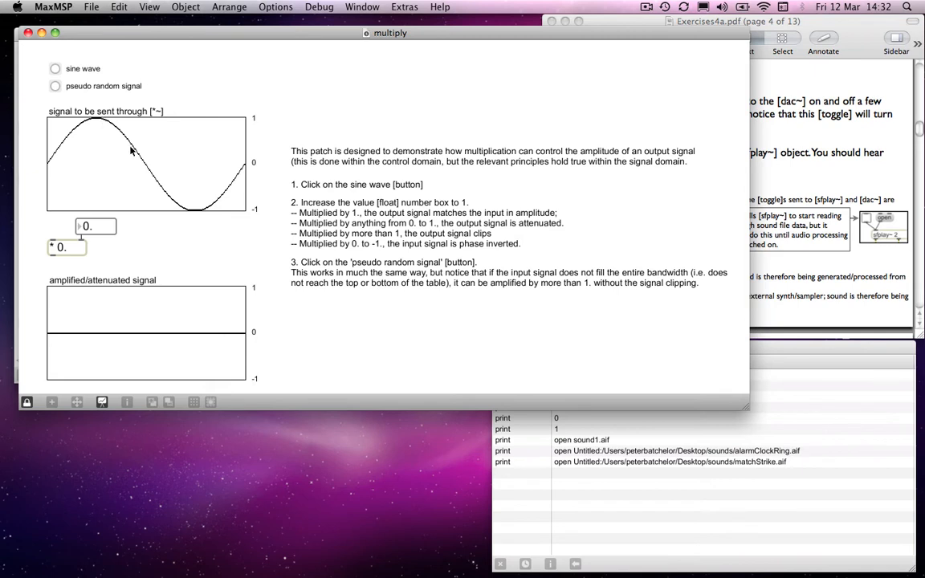
mouse_move(196, 215)
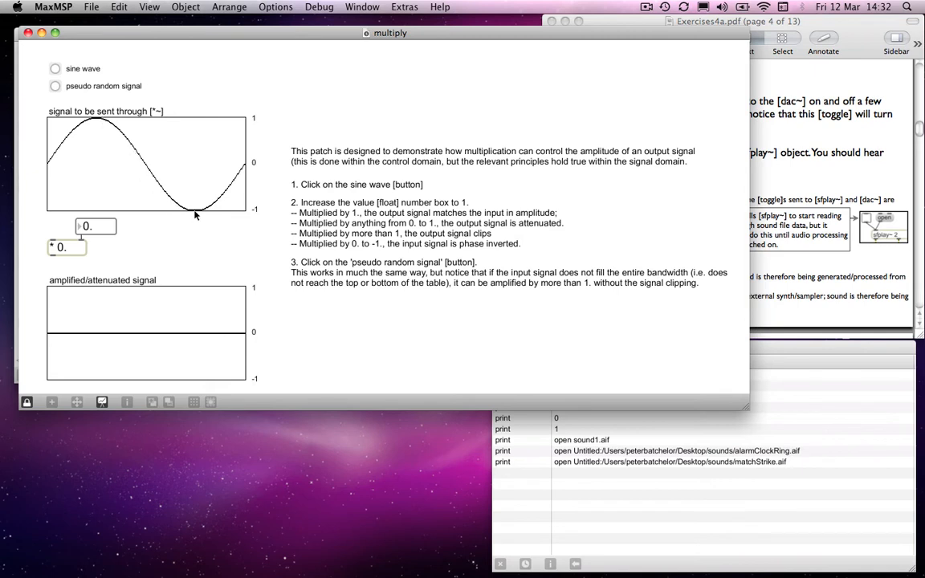
mouse_move(239, 173)
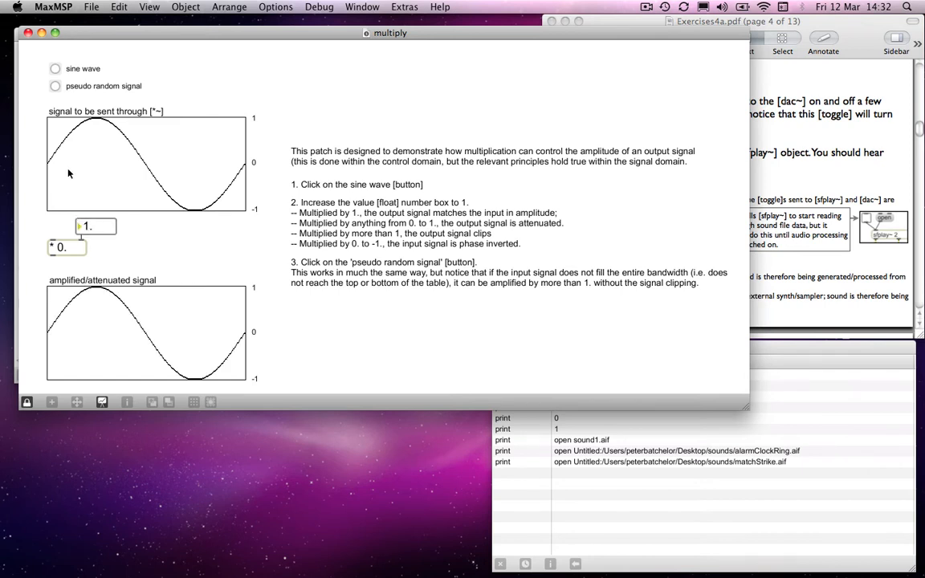
mouse_move(48, 167)
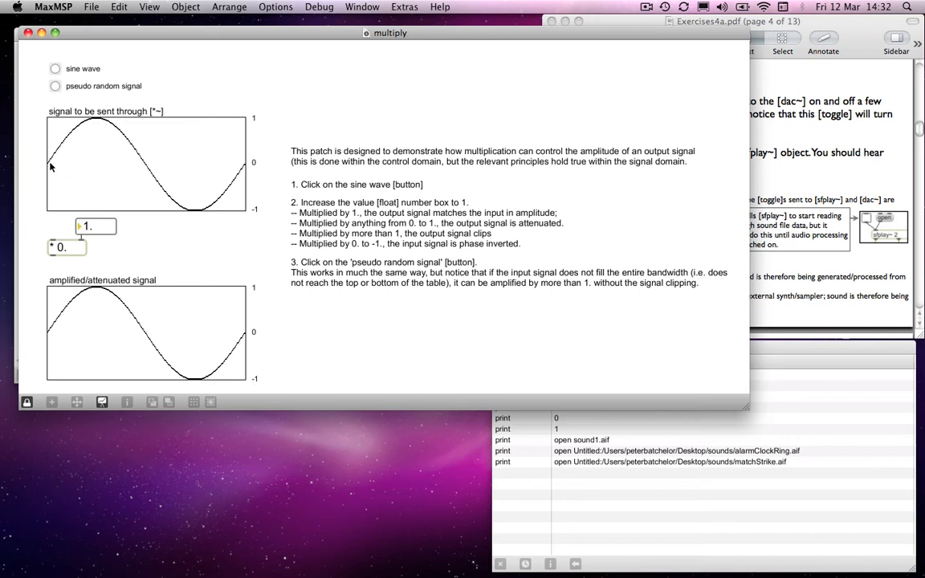
mouse_move(53, 276)
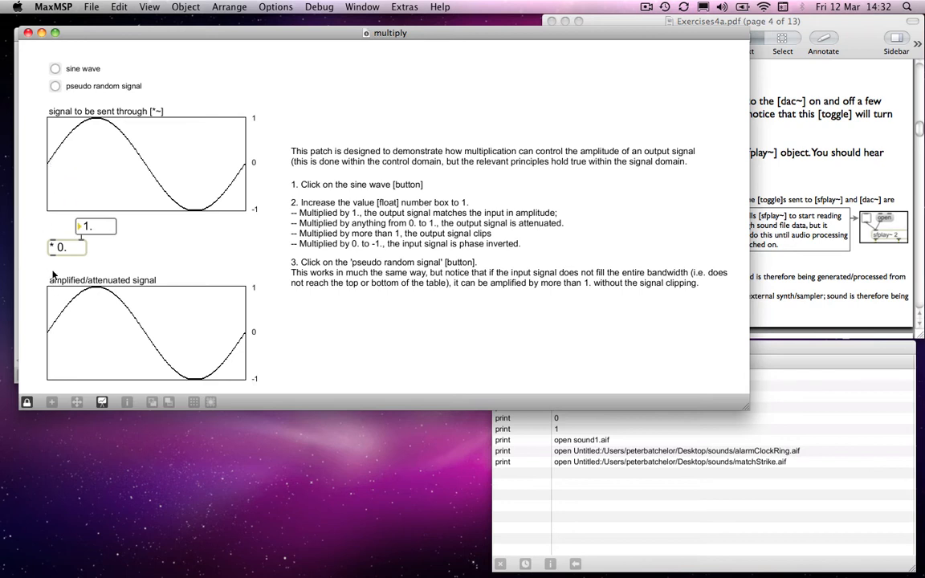
mouse_move(51, 335)
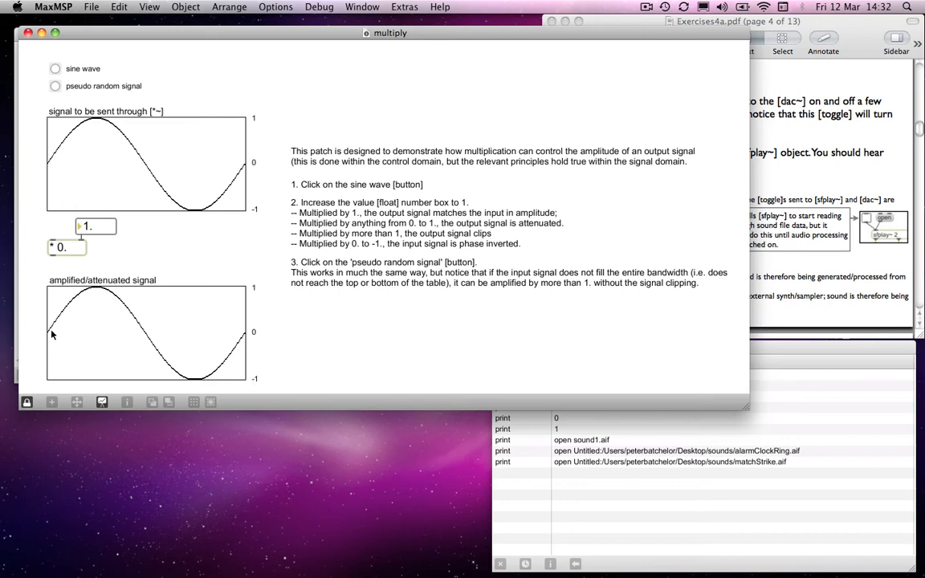
mouse_move(98, 293)
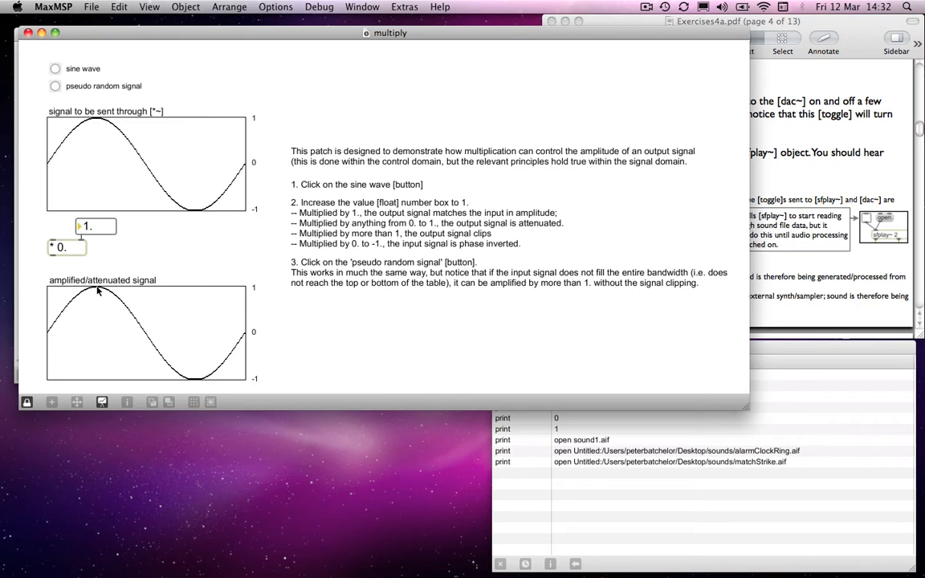
mouse_move(222, 327)
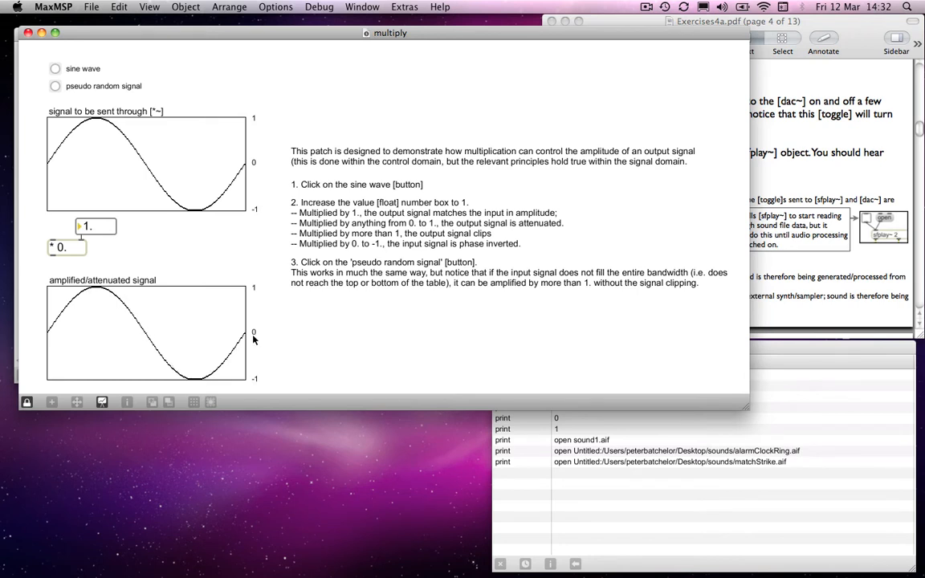
mouse_move(83, 207)
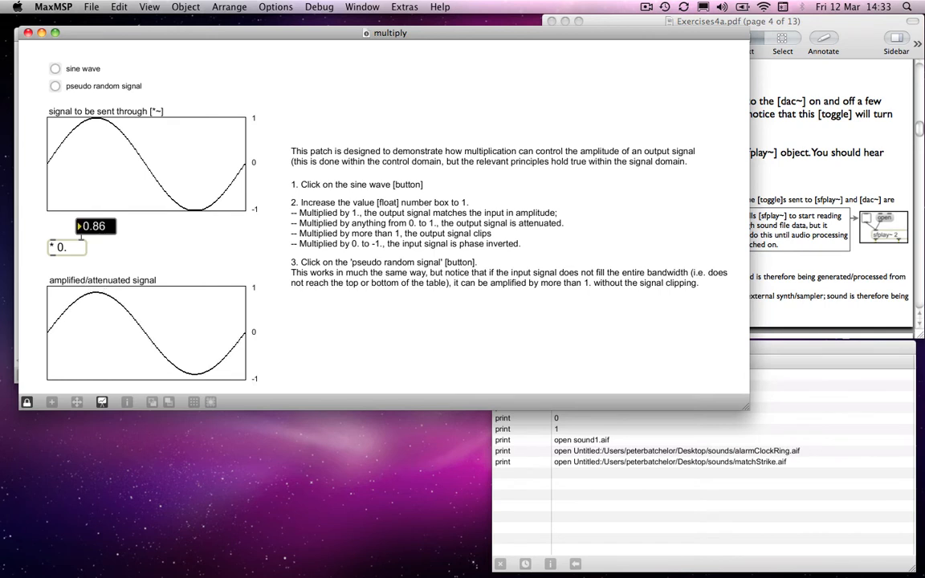
Attenuate the sine wave, then invert it with the multiplier at -1
left_click_drag(95, 224, 94, 241)
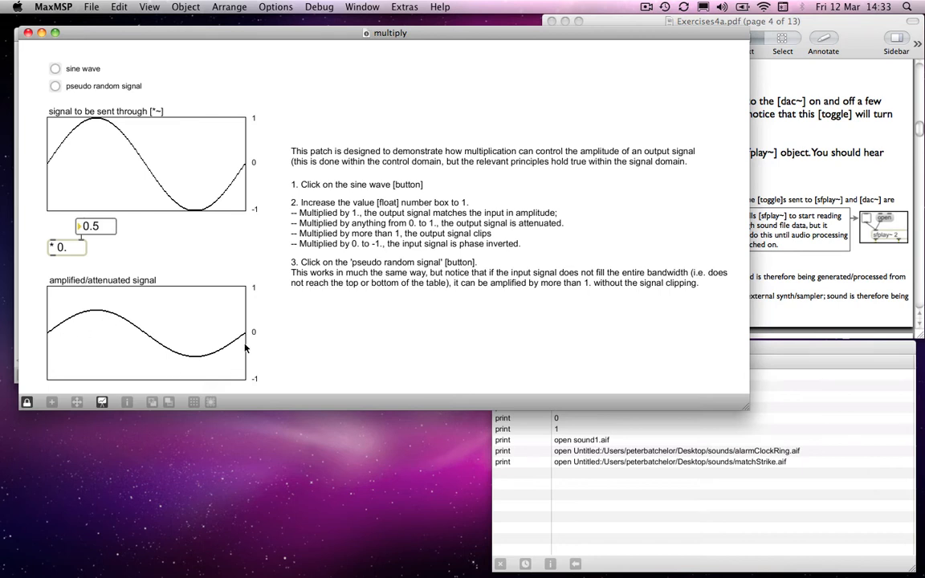
mouse_move(113, 292)
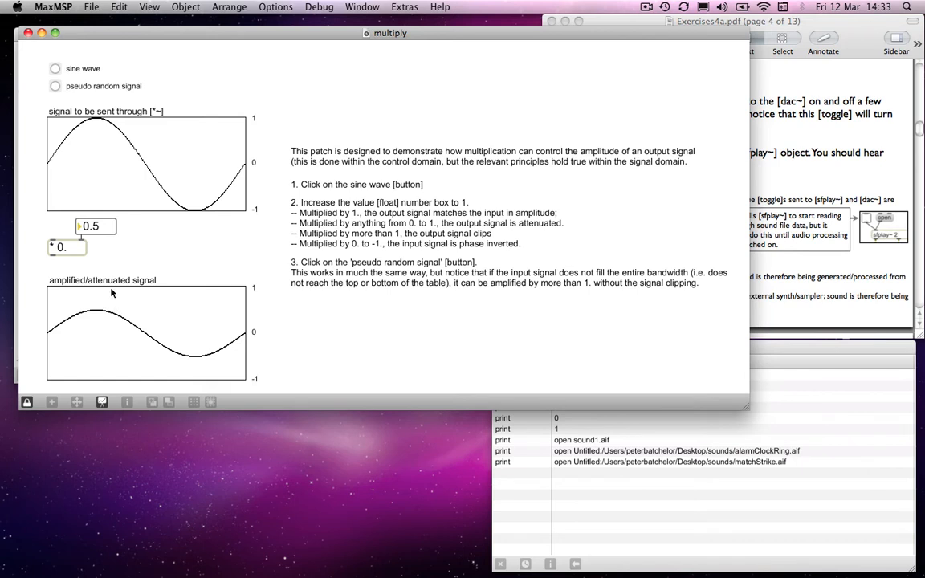
mouse_move(164, 372)
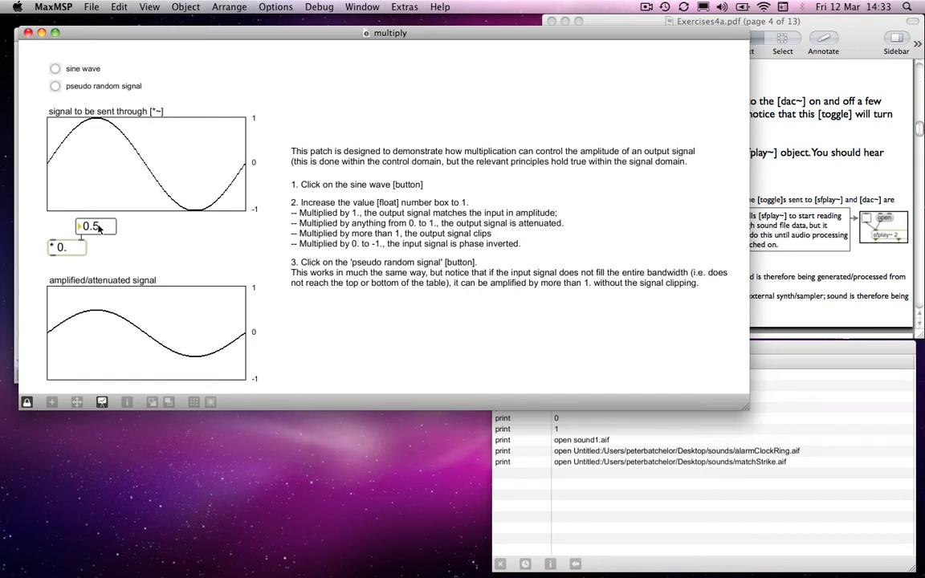
left_click_drag(95, 225, 95, 238)
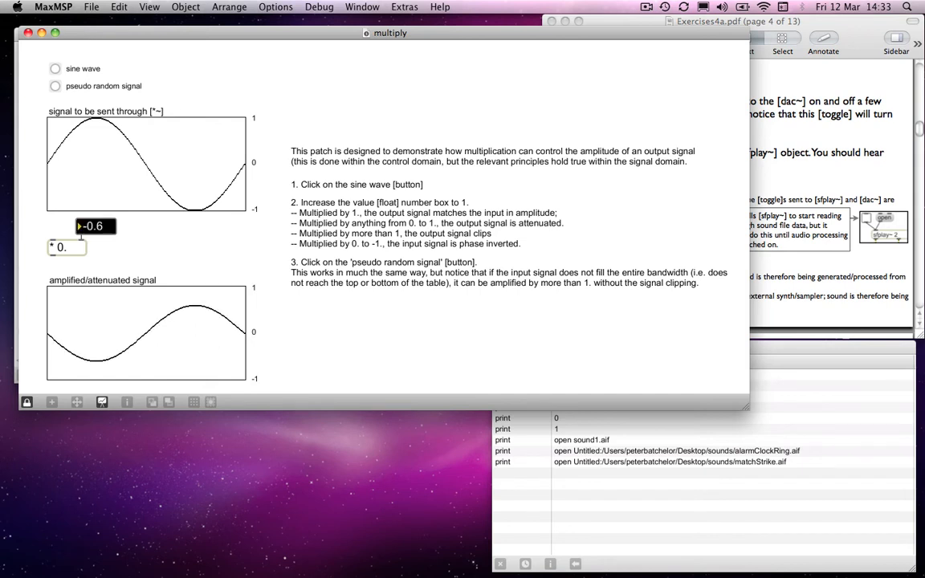
left_click_drag(94, 225, 94, 233)
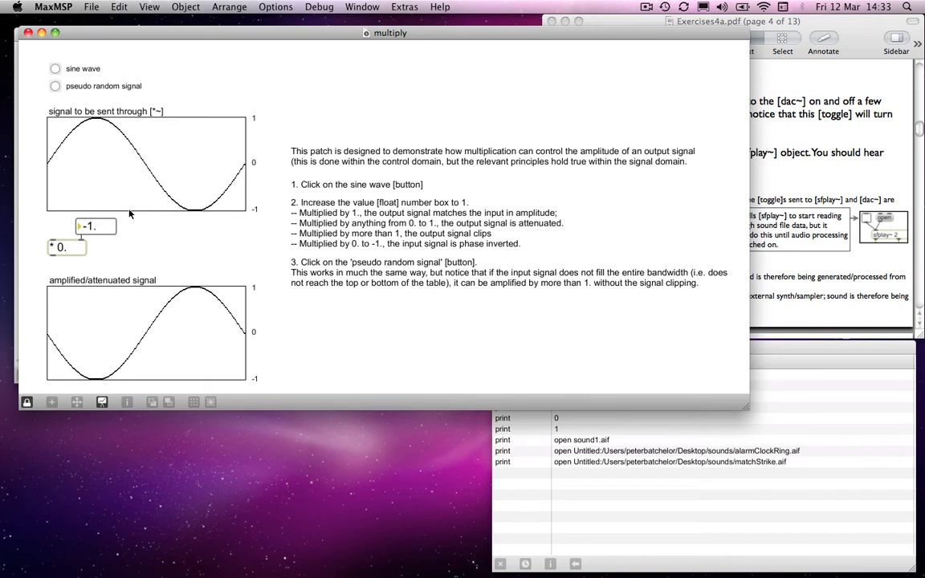
mouse_move(128, 234)
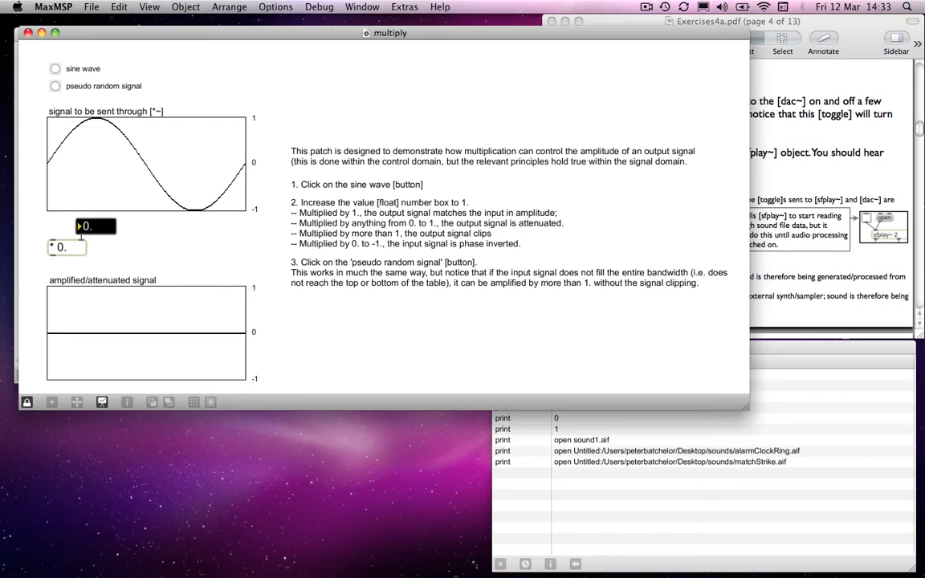
Raise the multiplier from 1 to about 1.19 so the output sine clips
type("1")
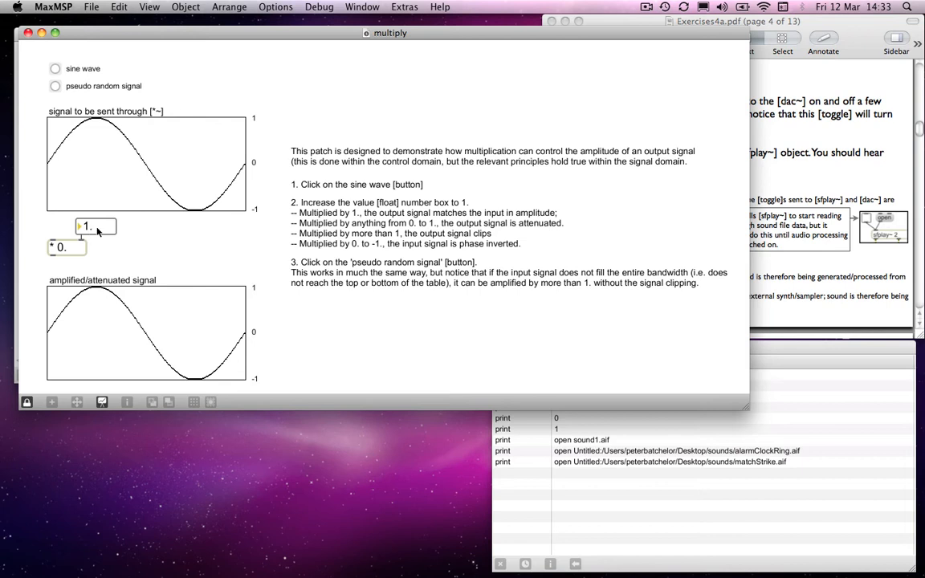
left_click_drag(94, 224, 95, 222)
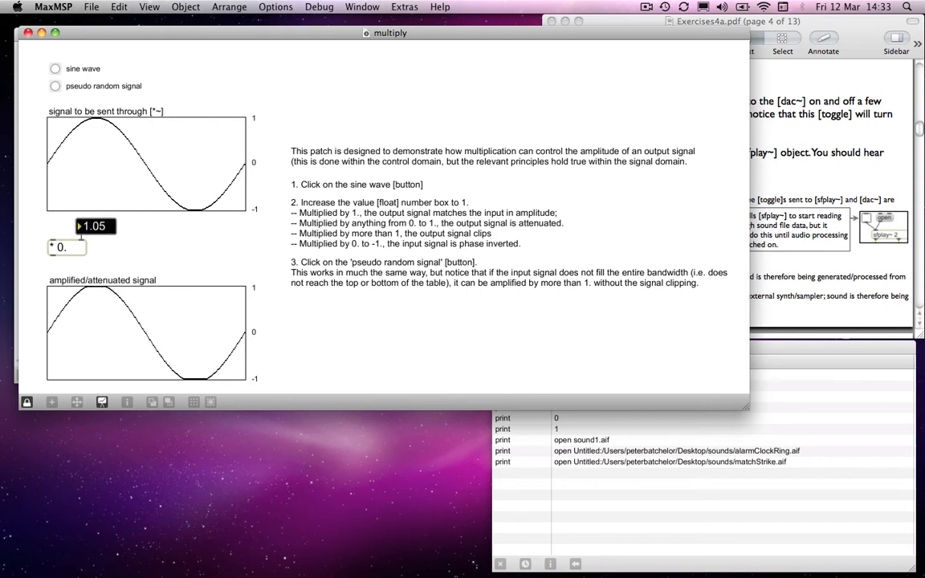
left_click_drag(94, 226, 94, 215)
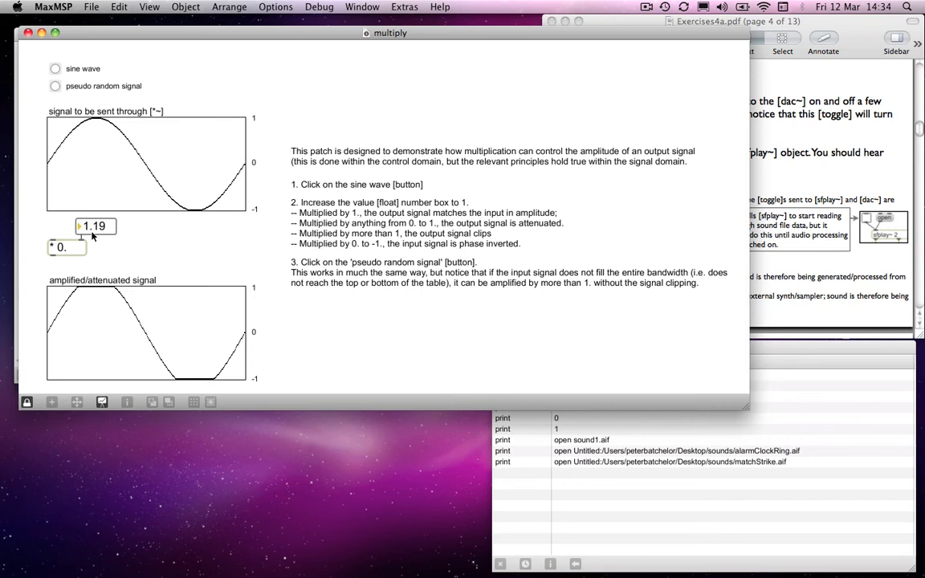
mouse_move(121, 180)
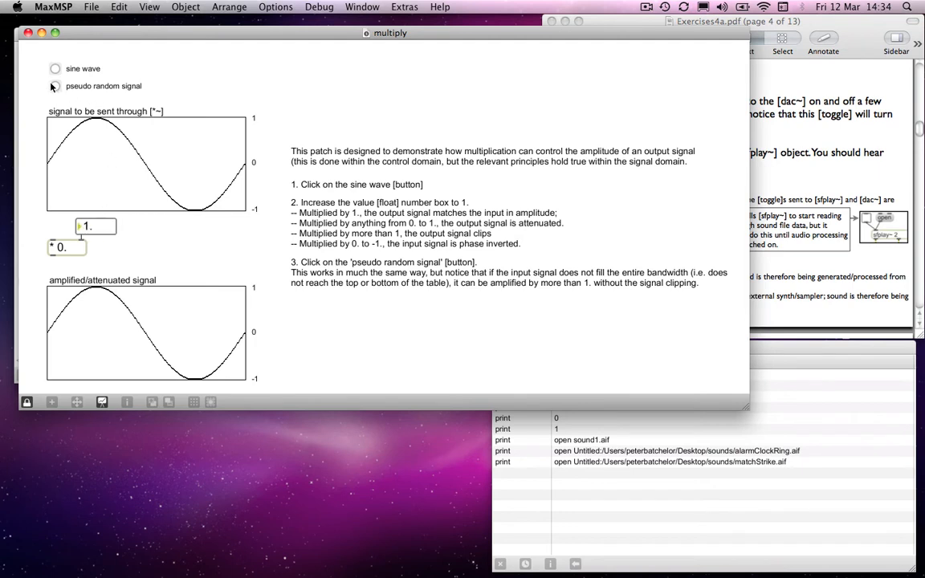
Play the pseudo random signal and shrink, then invert, its amplitude via the multiplier
left_click(55, 86)
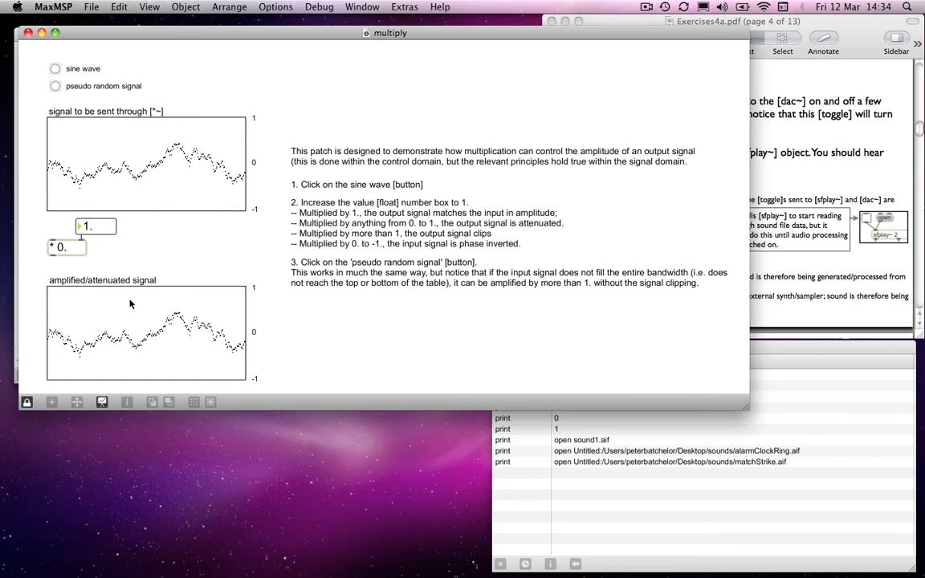
left_click_drag(96, 225, 97, 228)
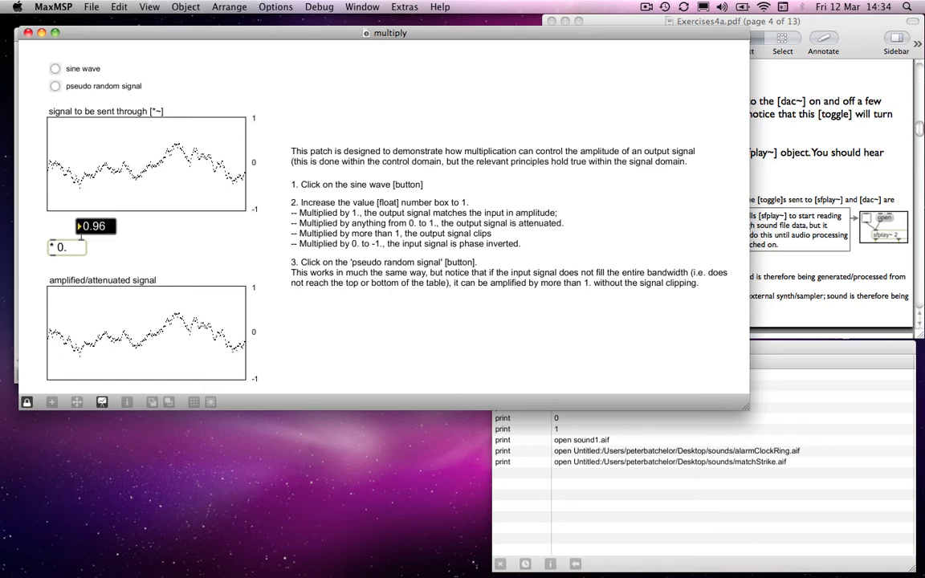
left_click_drag(95, 225, 95, 225)
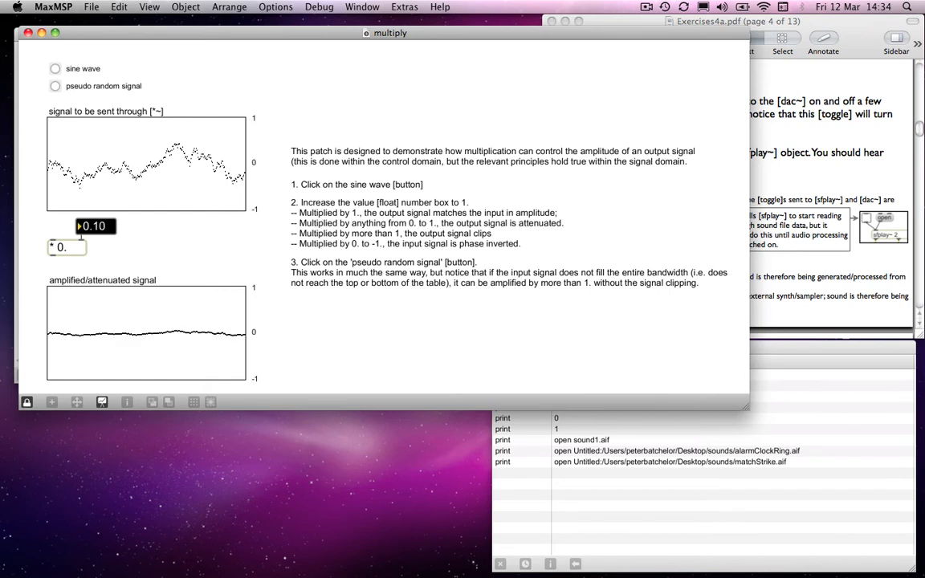
left_click_drag(95, 225, 95, 241)
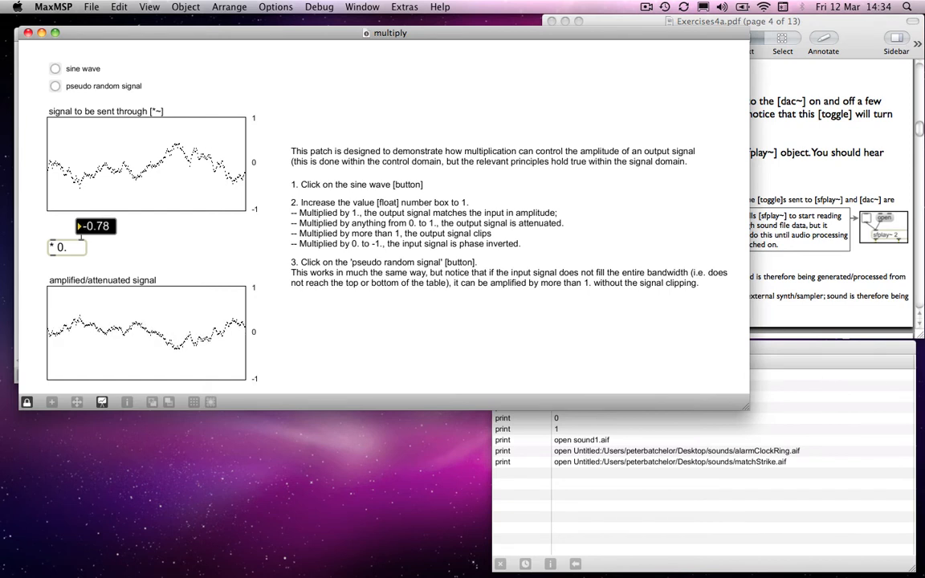
Amplify the noise with multipliers above 1, settling at about 1.65
left_click_drag(95, 224, 95, 209)
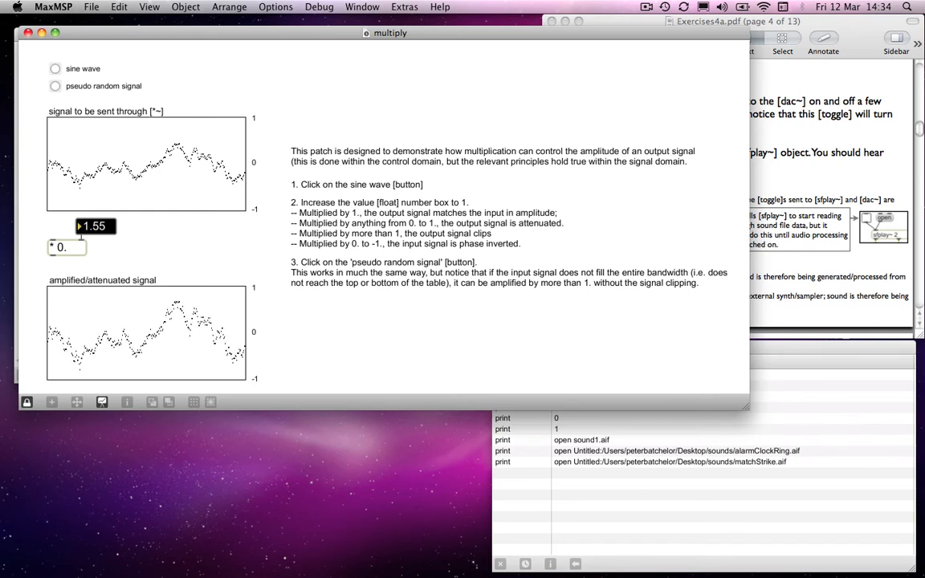
left_click_drag(95, 224, 95, 217)
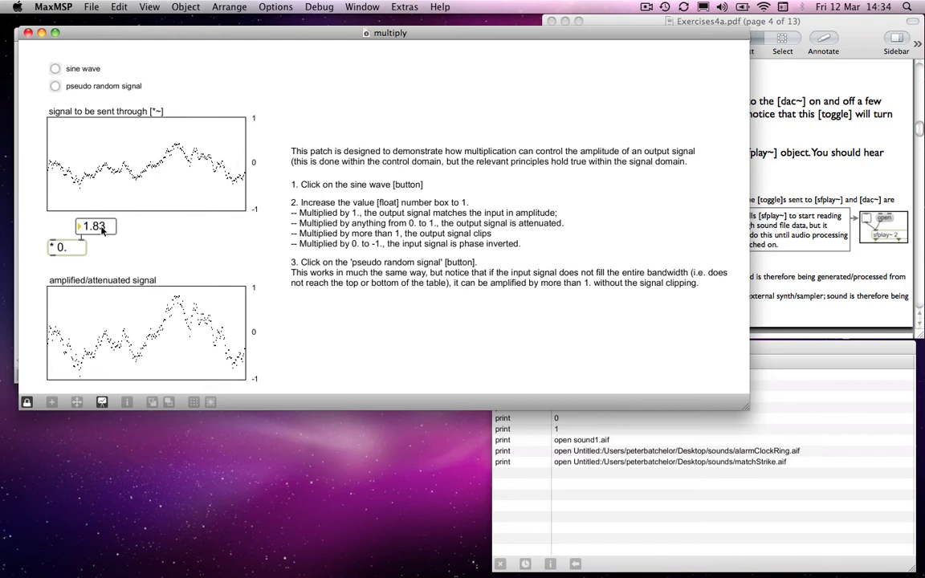
left_click_drag(95, 225, 95, 231)
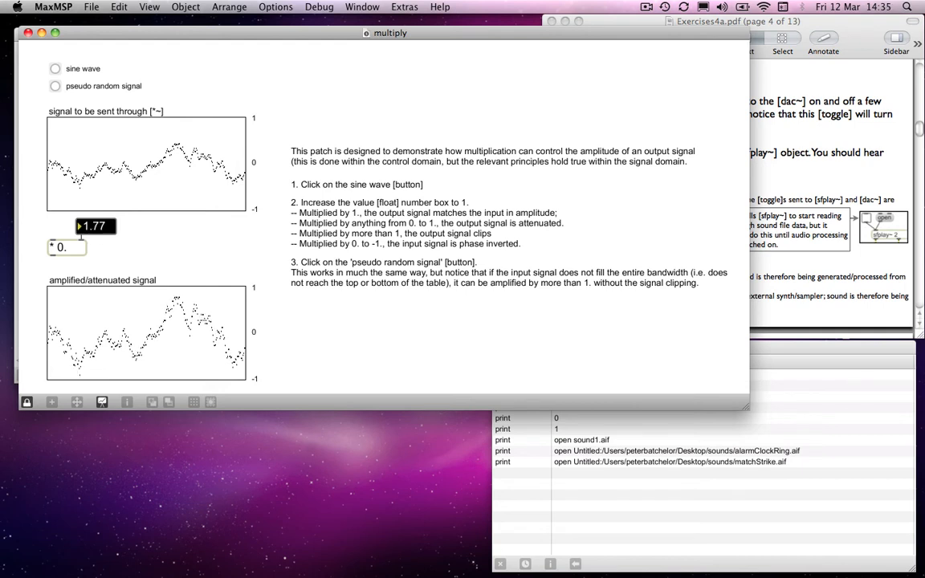
left_click_drag(95, 225, 95, 233)
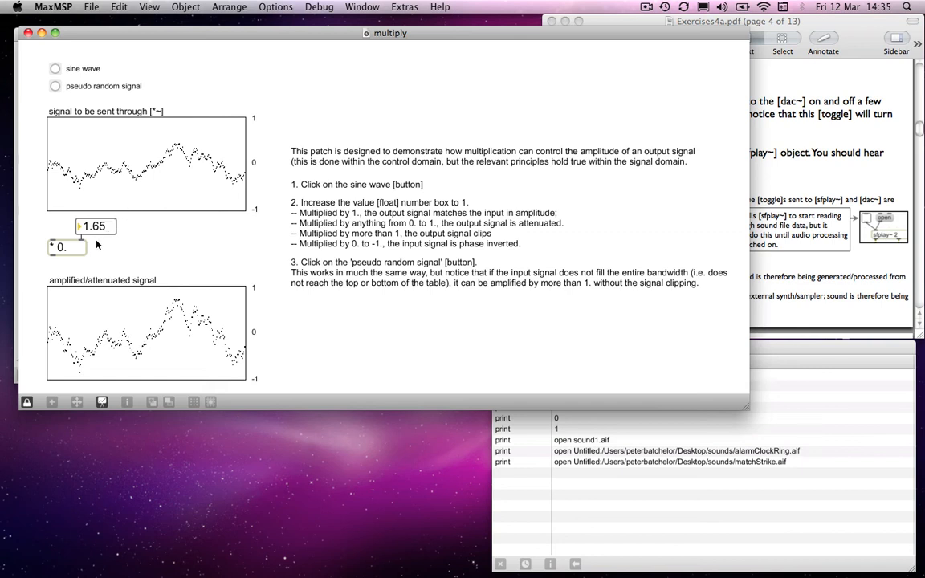
mouse_move(74, 255)
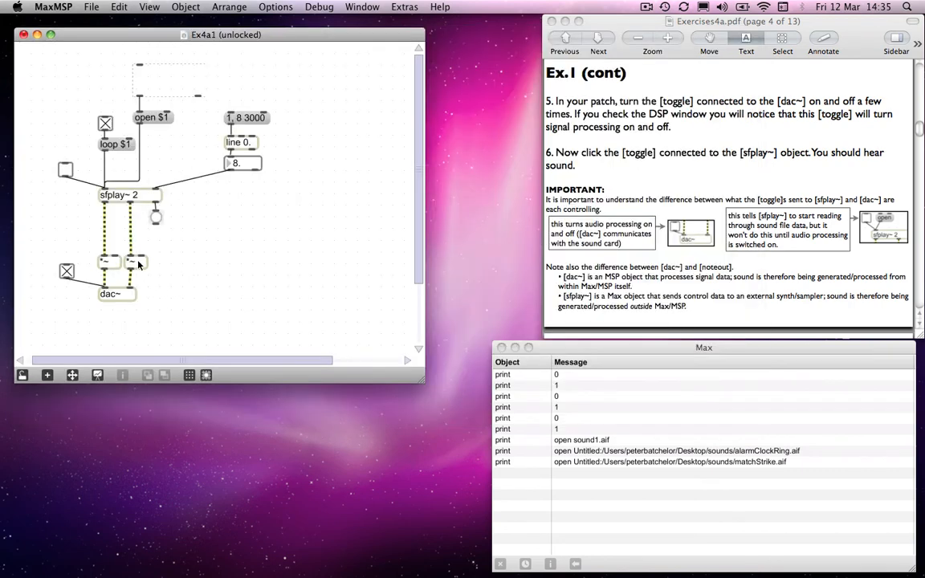
mouse_move(216, 254)
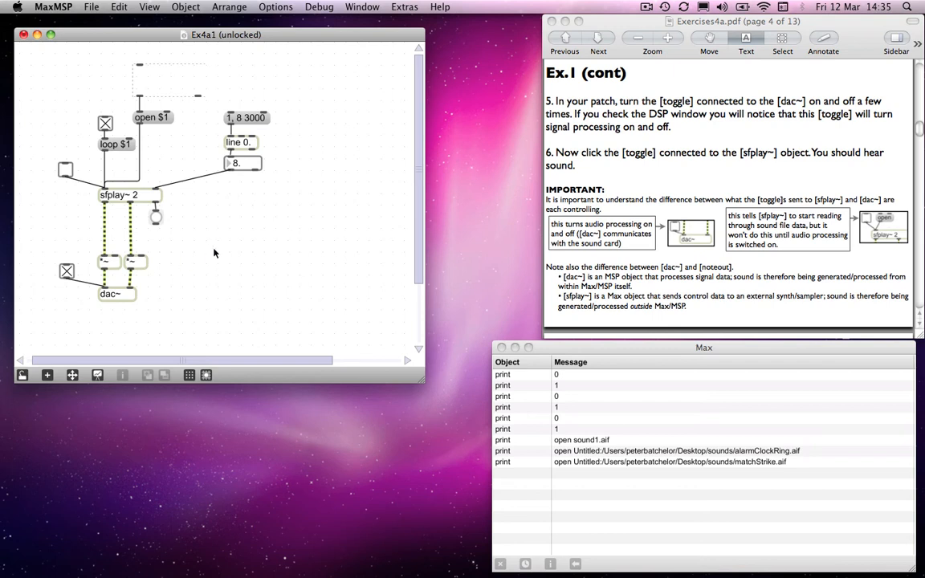
mouse_move(219, 241)
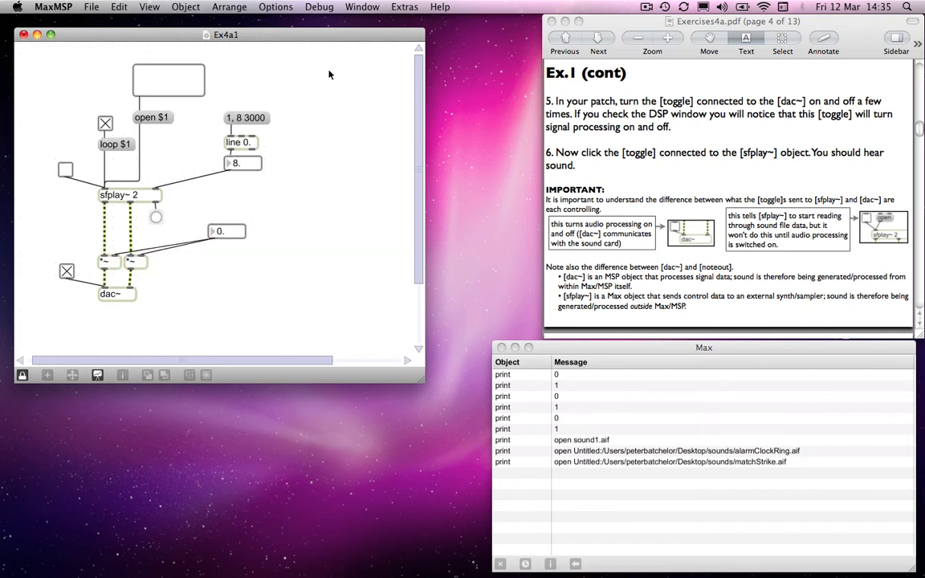
Start sfplay~ and dac~ in Ex4a1 and scale the sound with the multiplier at 0.7
left_click(645, 7)
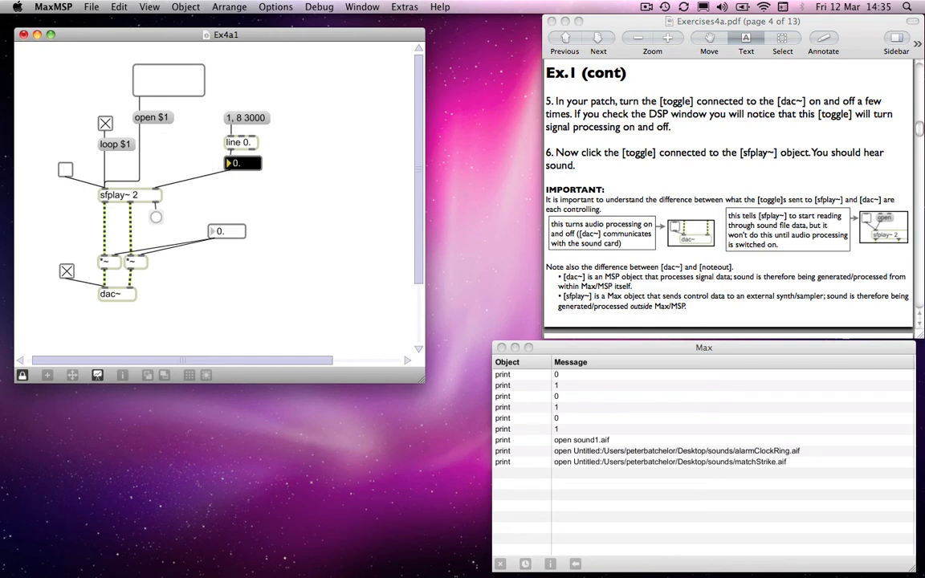
left_click(64, 171)
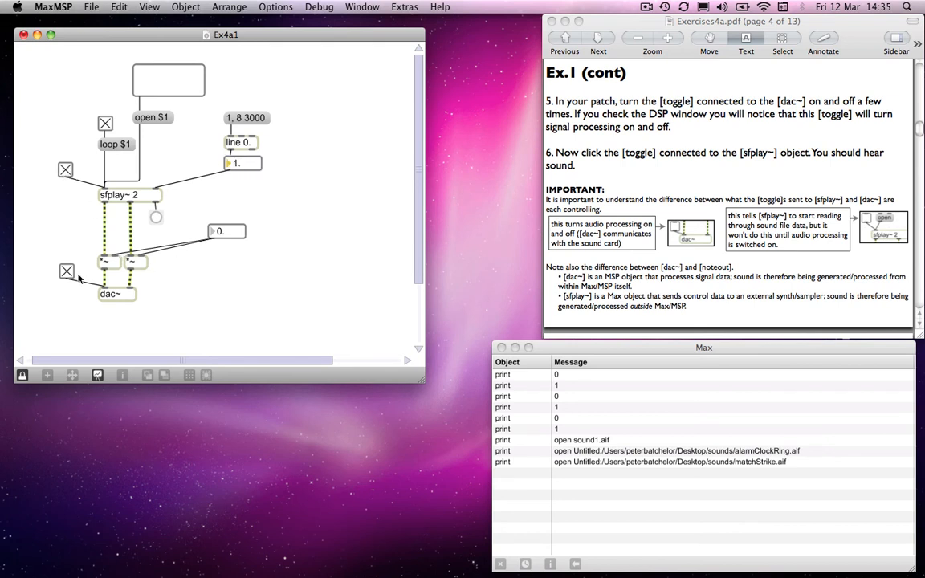
left_click(244, 164)
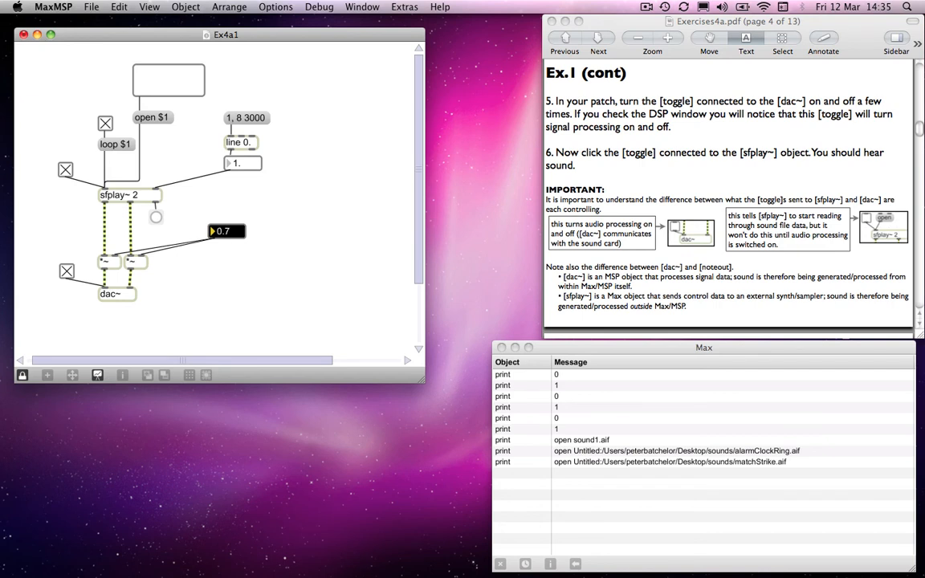
left_click_drag(228, 232, 228, 238)
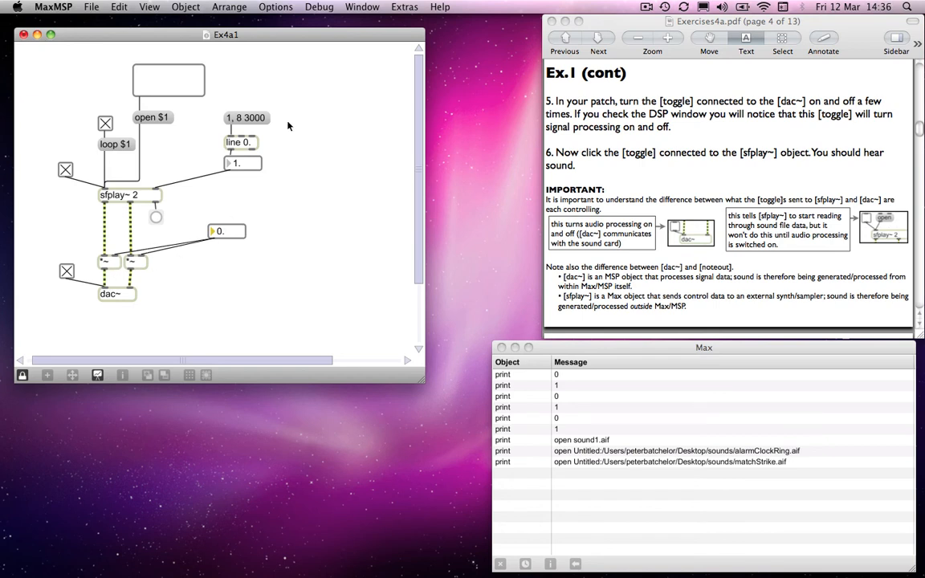
mouse_move(266, 228)
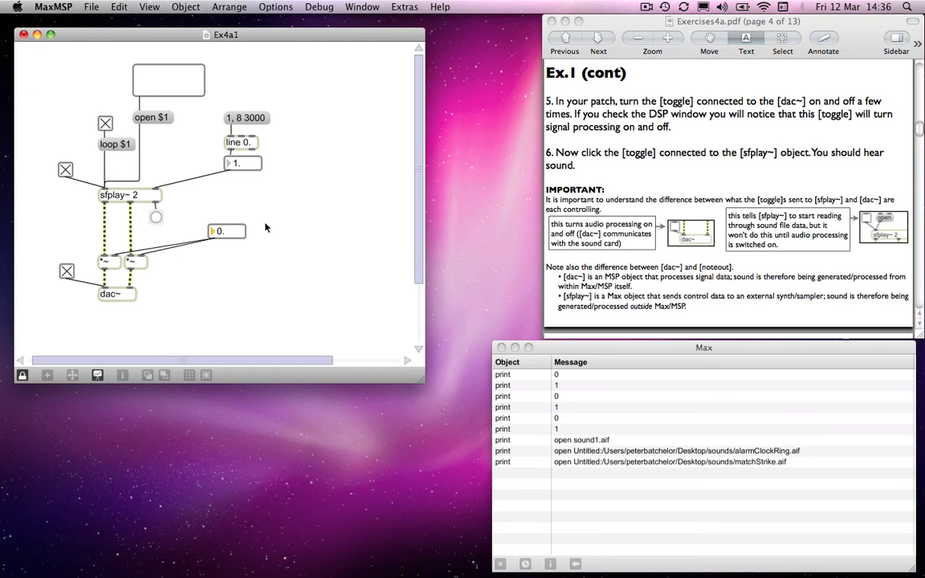
mouse_move(257, 235)
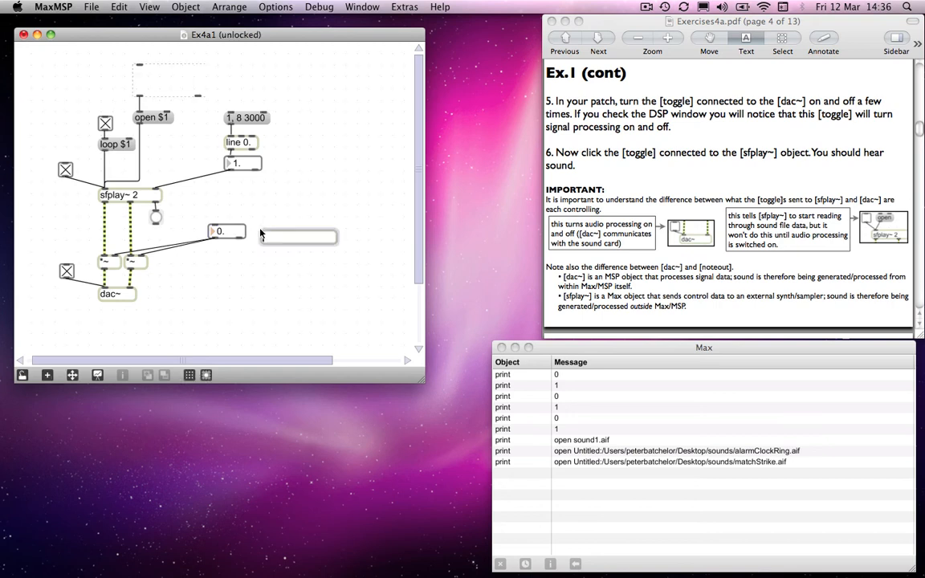
Add a line~ object and connect its output into the *~ multiplier
type("line~")
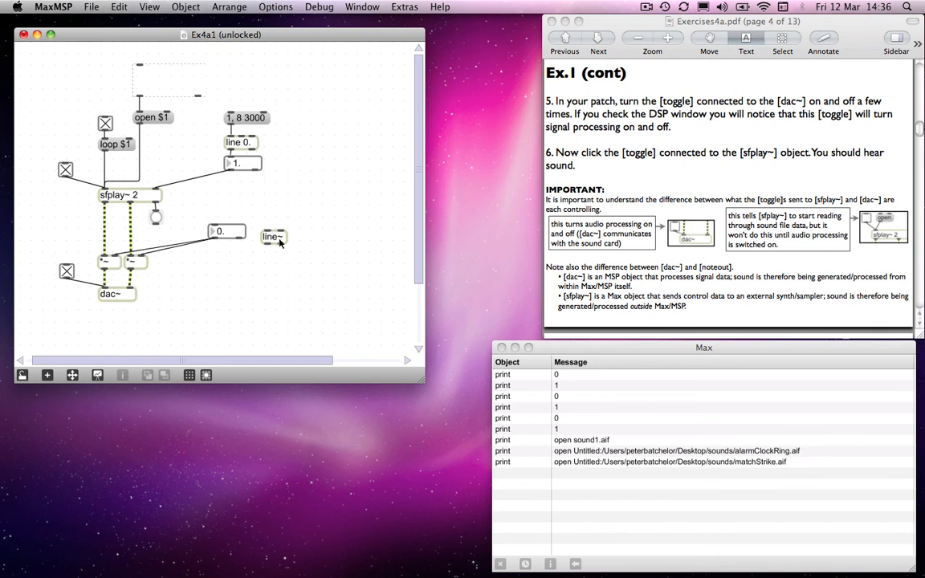
left_click_drag(273, 236, 273, 233)
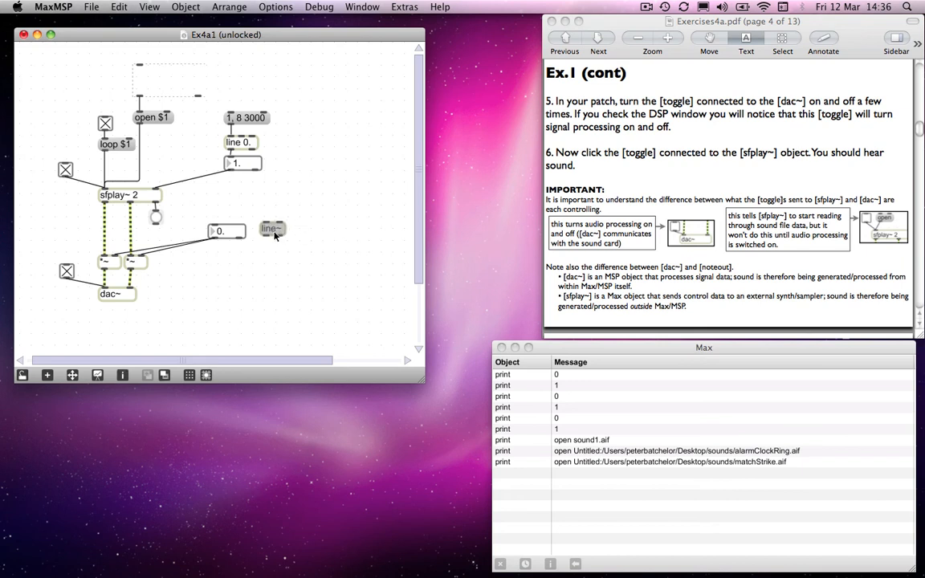
mouse_move(270, 238)
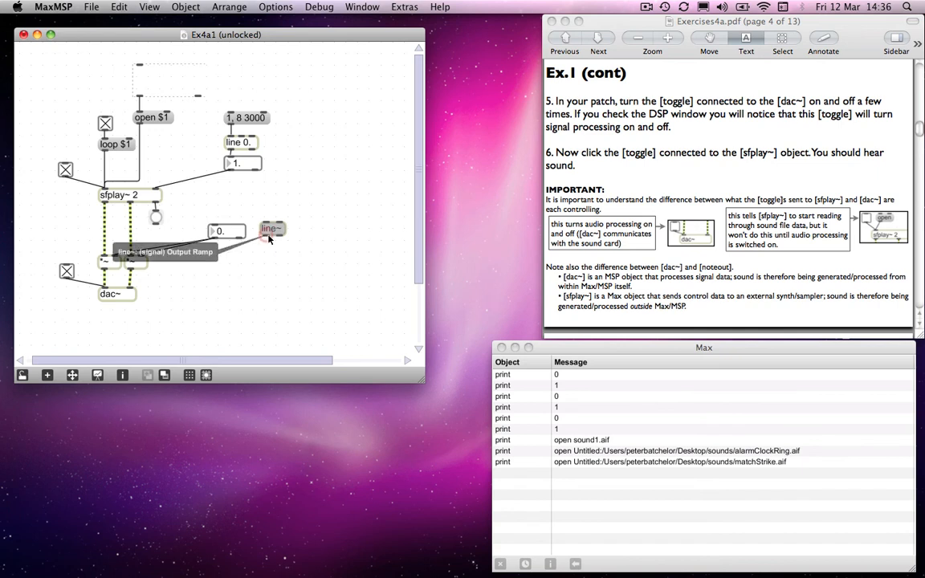
mouse_move(224, 247)
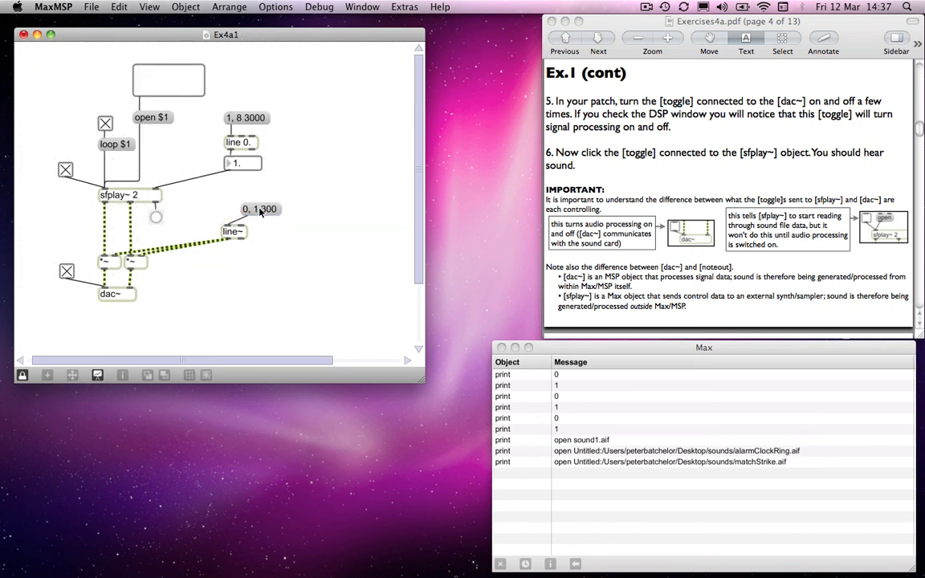
mouse_move(264, 212)
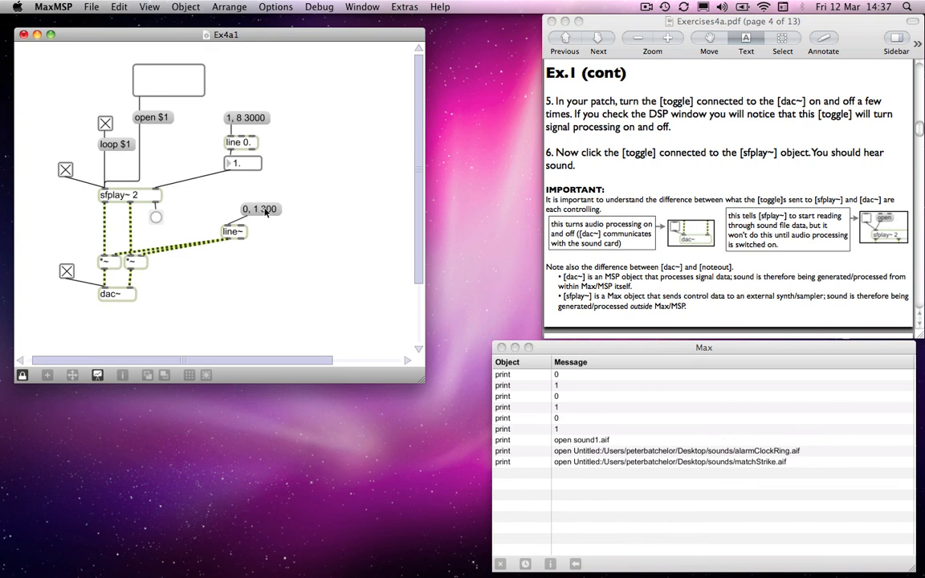
mouse_move(267, 228)
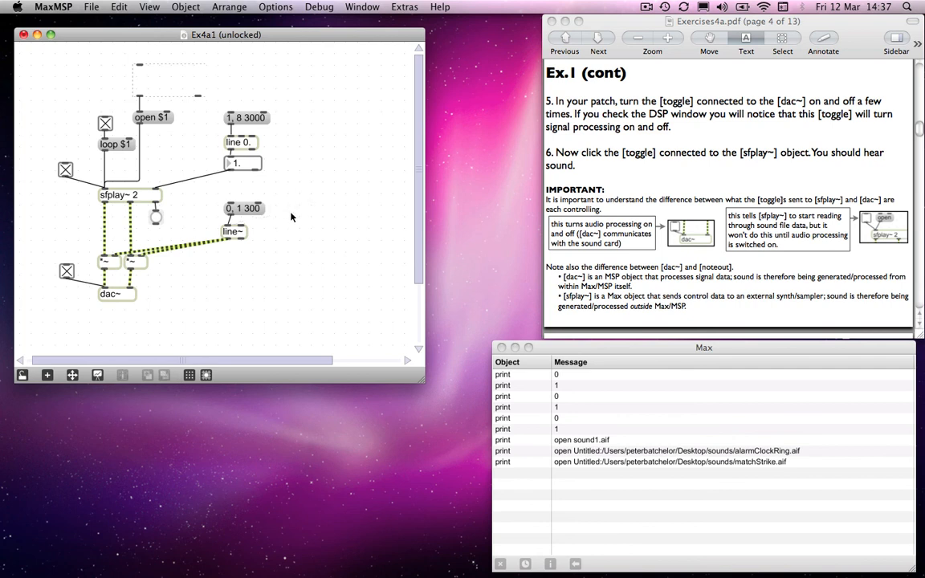
Trigger the '0, 1 300' ramp message so line~ fades the amplitude over 300 ms
left_click(645, 6)
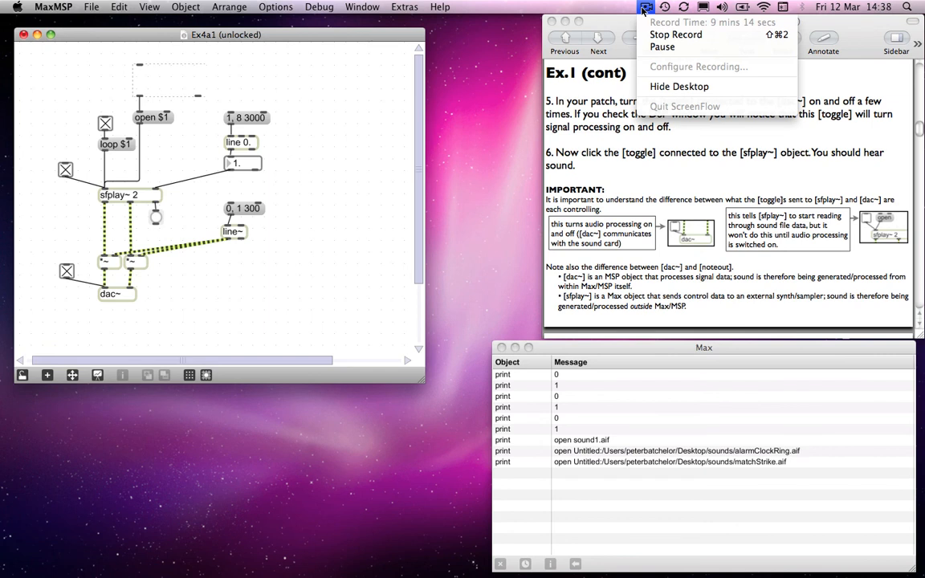
left_click(646, 6)
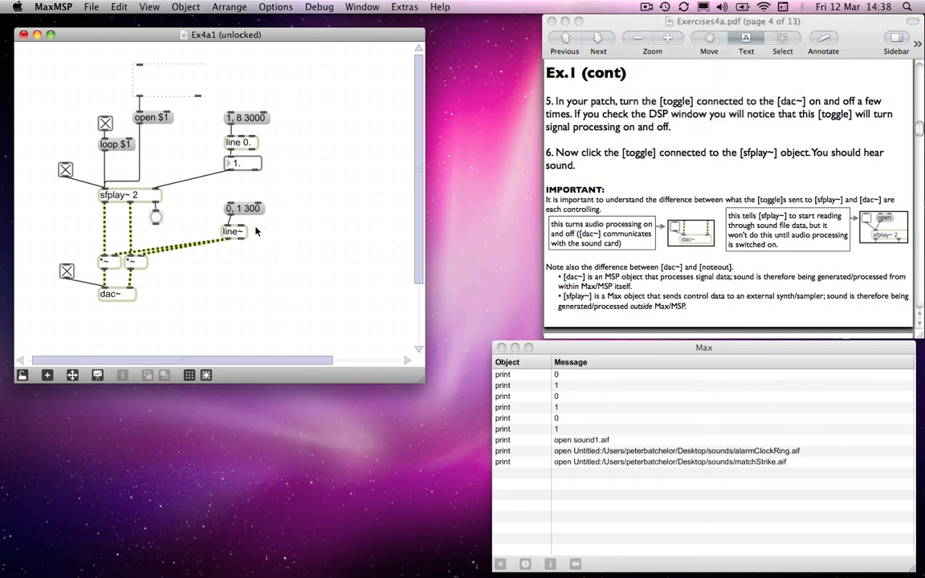